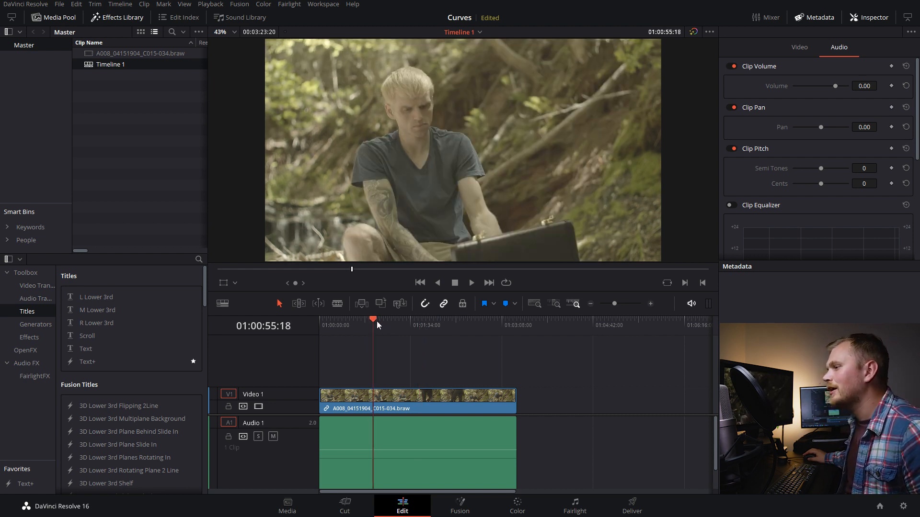
Place a Grey Scale generator from the Effects Library after the forest clip.
left_click(382, 318)
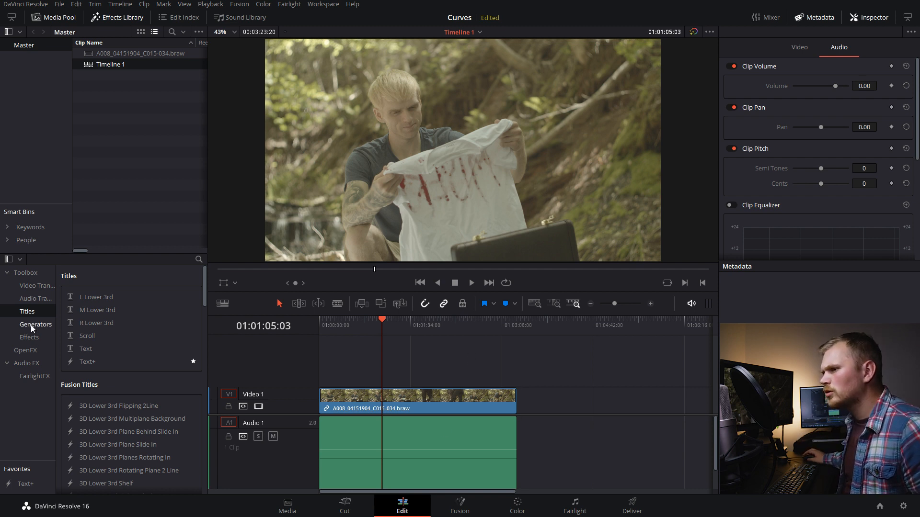
left_click(35, 325)
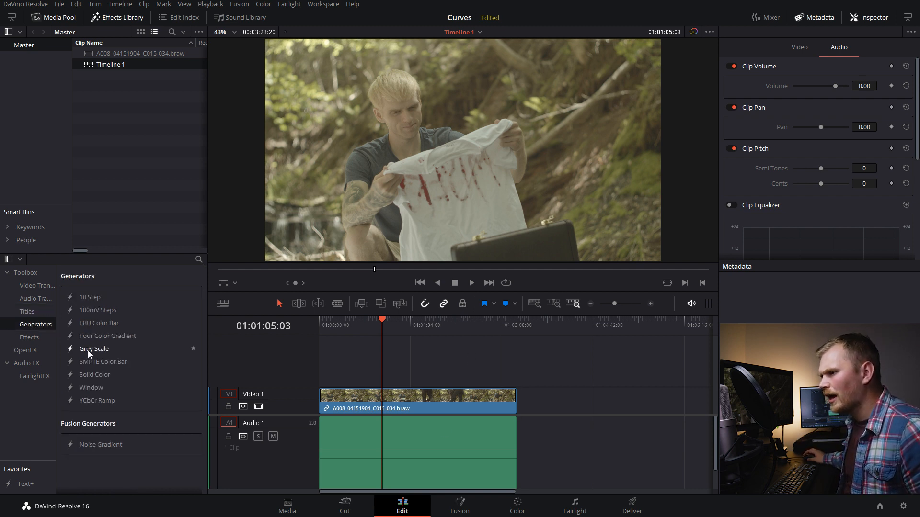
left_click_drag(93, 349, 530, 404)
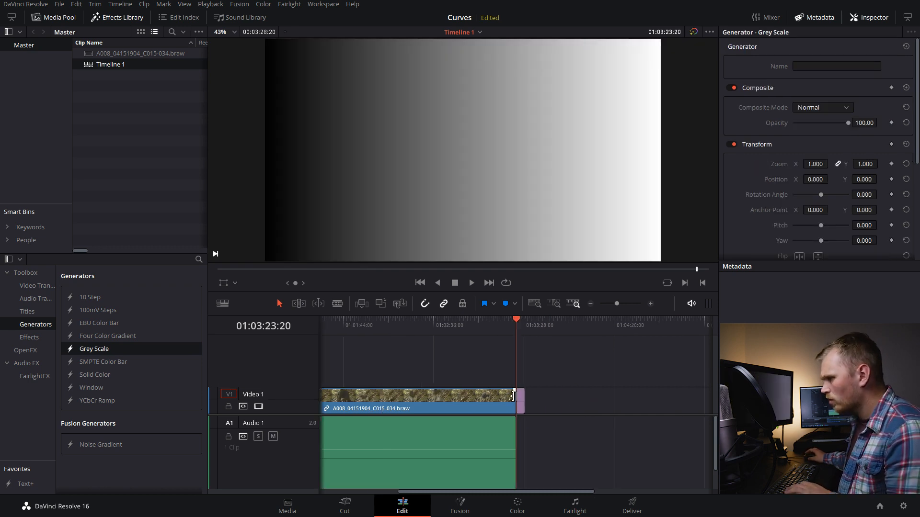
Convert the grey scale clip into Compound Clip 1 via New Compound Clip.
right_click(525, 402)
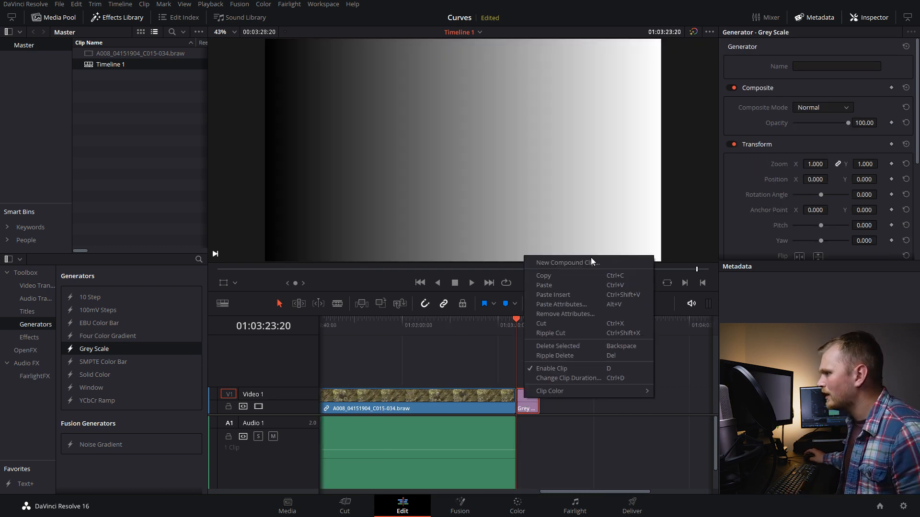
left_click(567, 263)
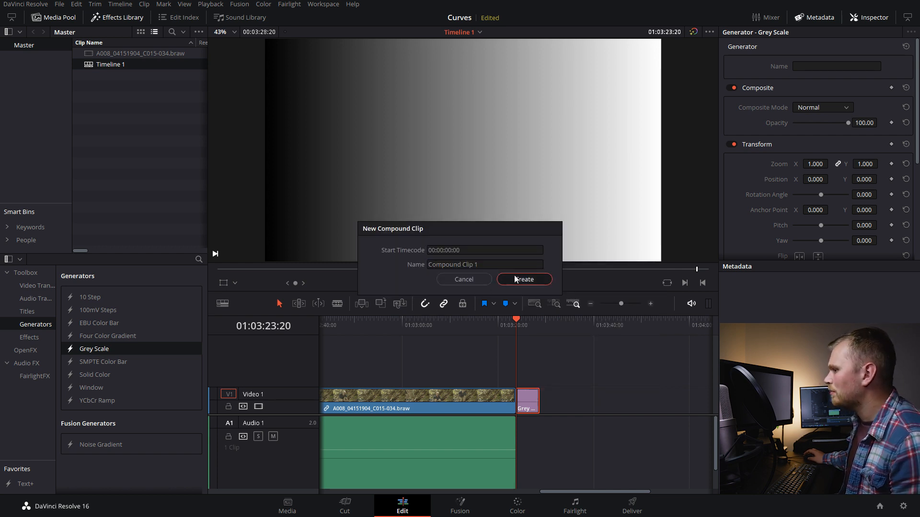
left_click(523, 279)
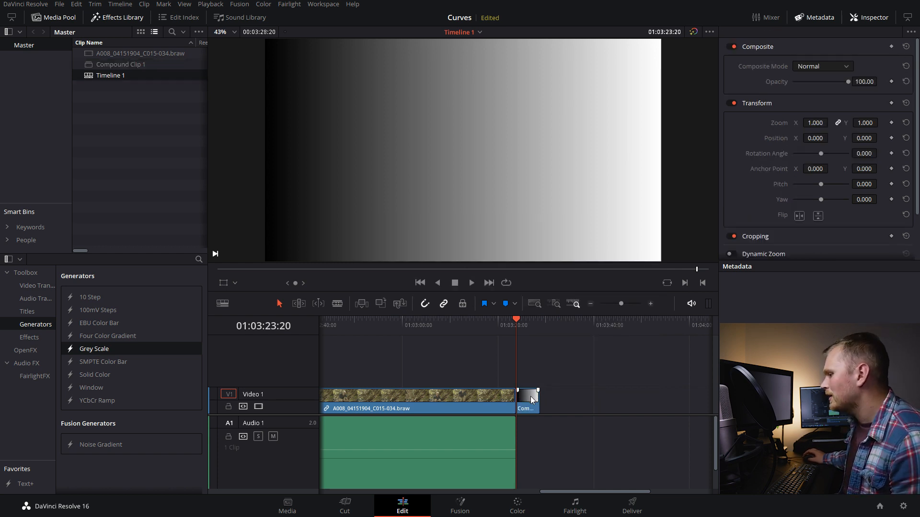
Select the grey-scale compound clip and bring it into the Color page for grading.
left_click(516, 506)
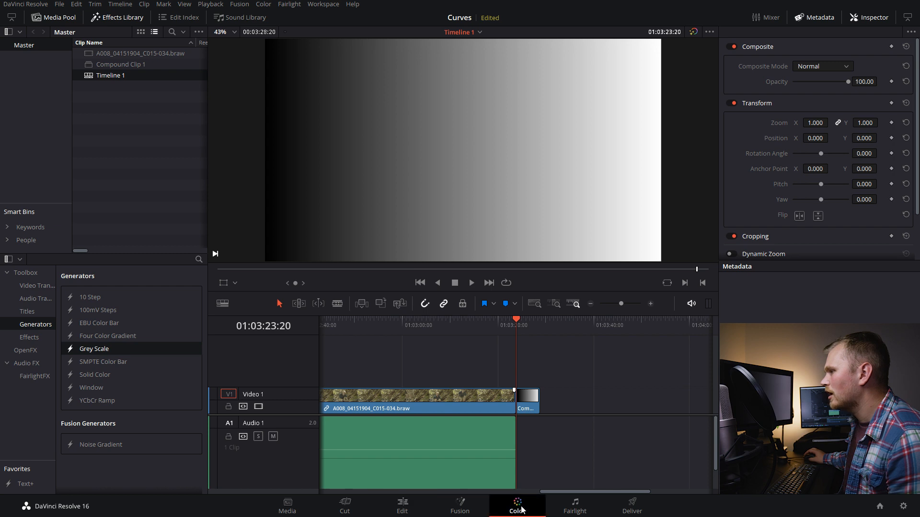
left_click(517, 505)
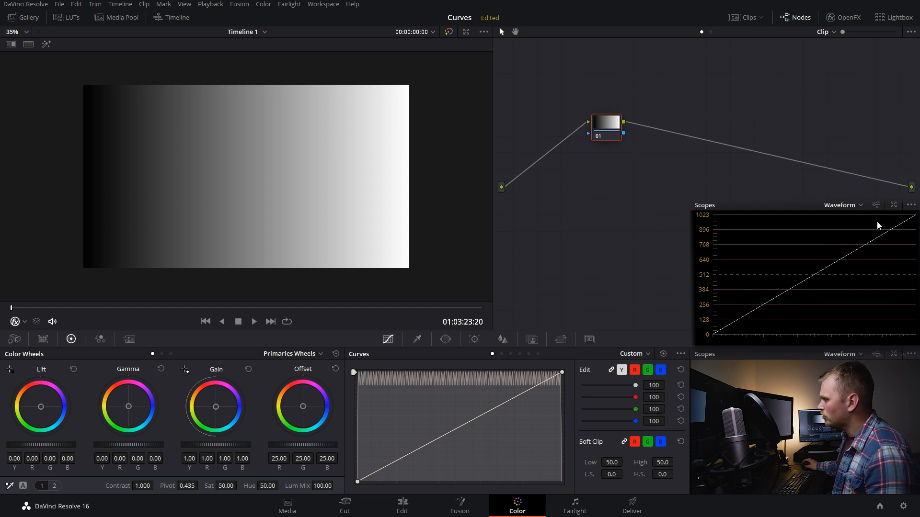
mouse_move(108, 243)
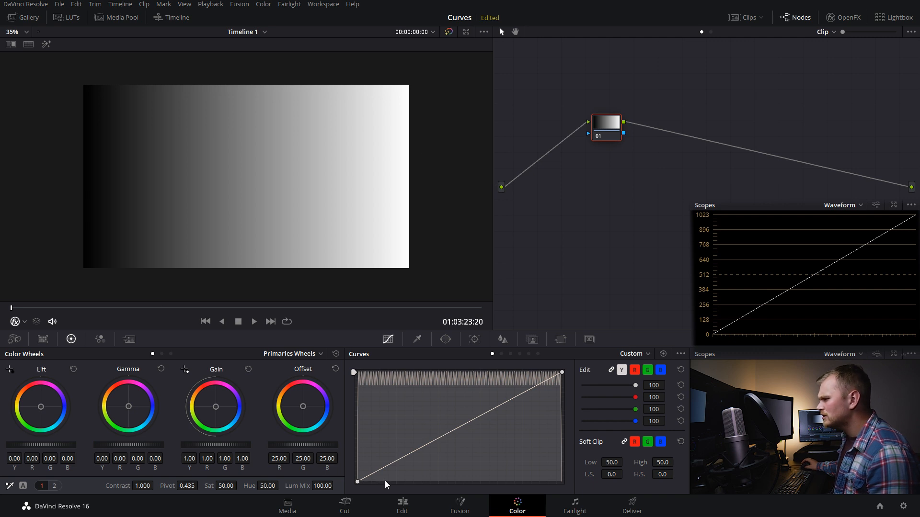
mouse_move(573, 378)
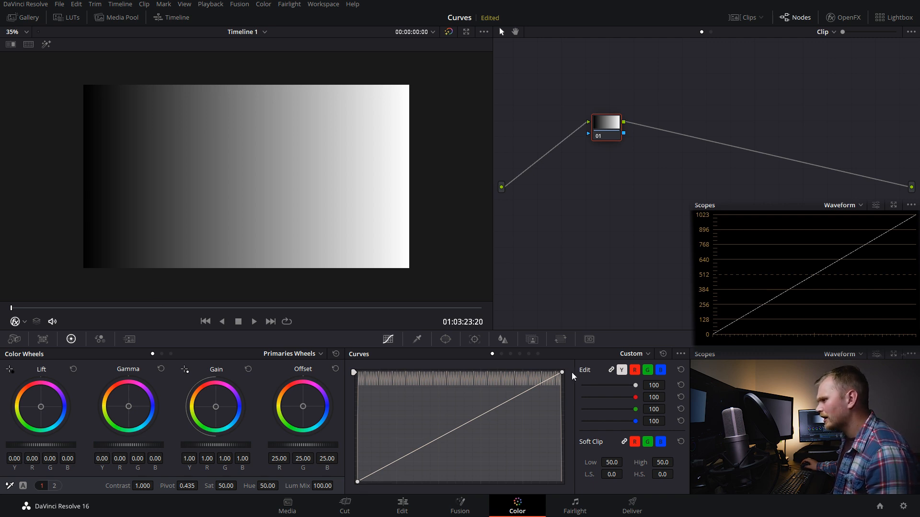
mouse_move(348, 474)
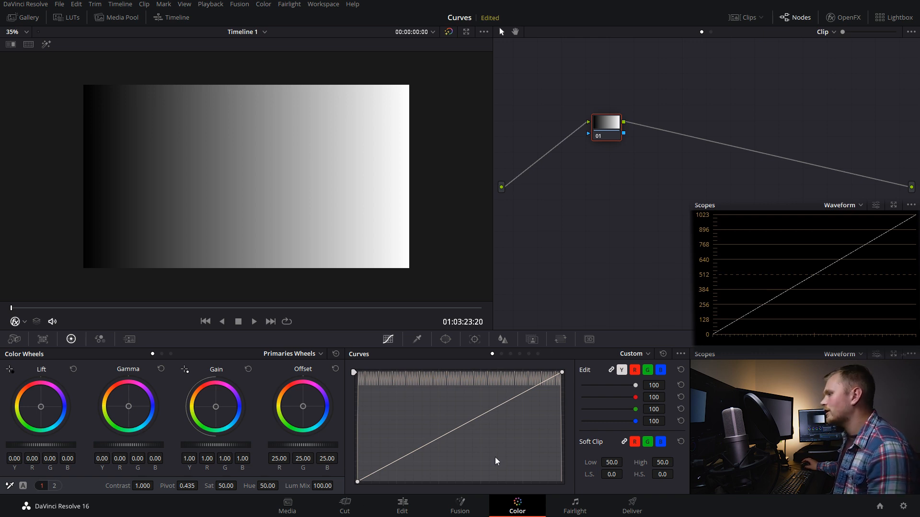
mouse_move(452, 413)
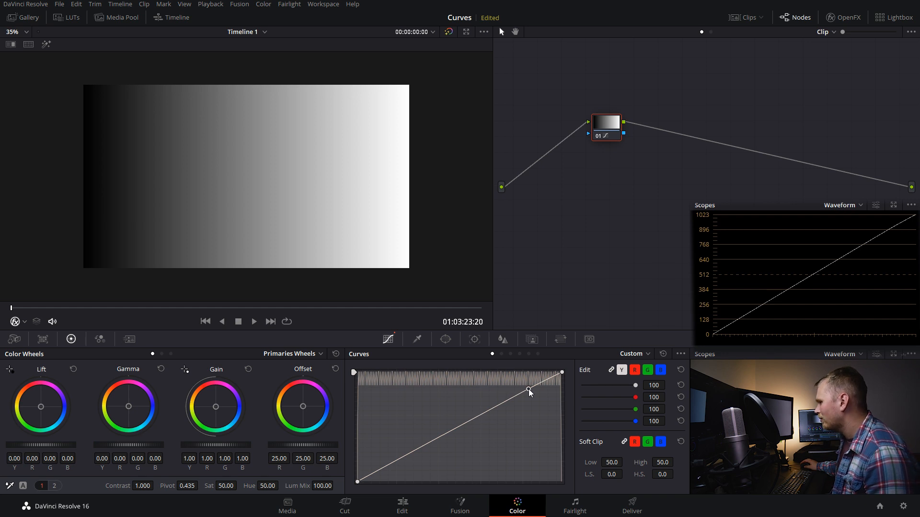
Shape the upper curve point to roll off and clip the grey ramp's highlights.
left_click_drag(529, 390, 513, 384)
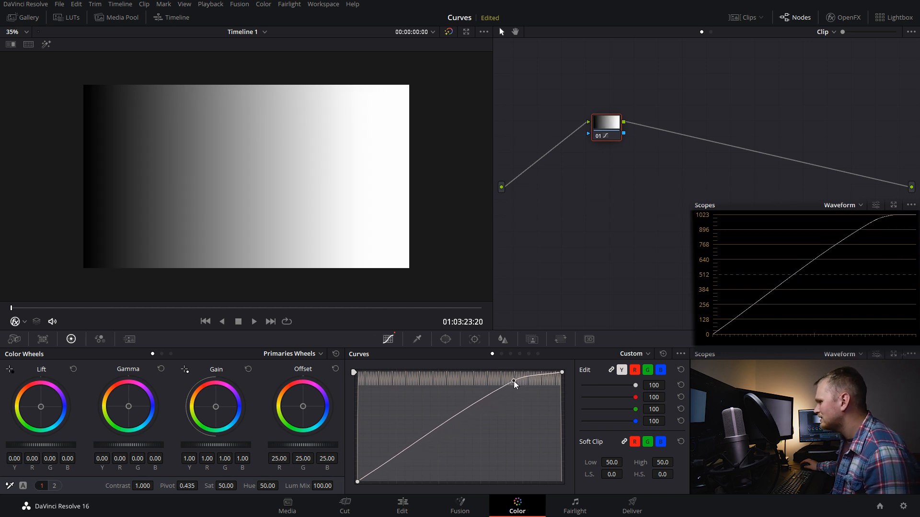
left_click_drag(513, 384, 511, 380)
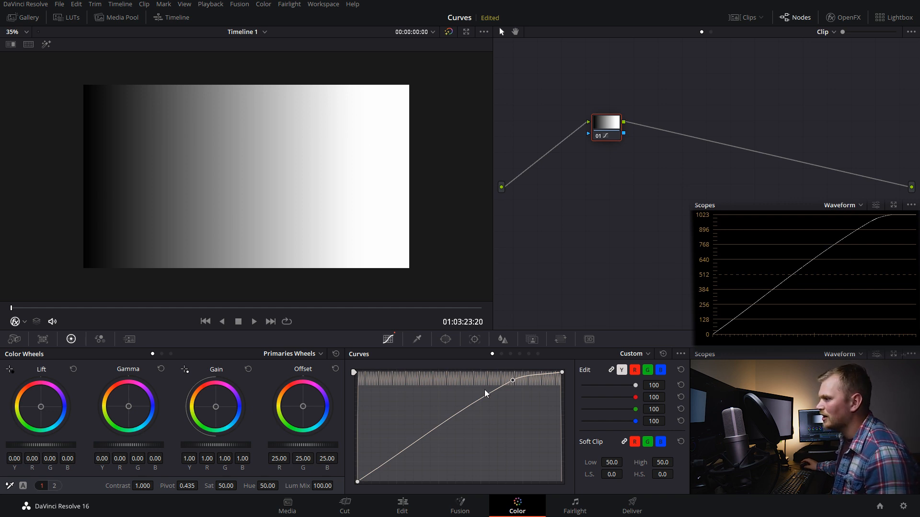
left_click_drag(511, 380, 531, 396)
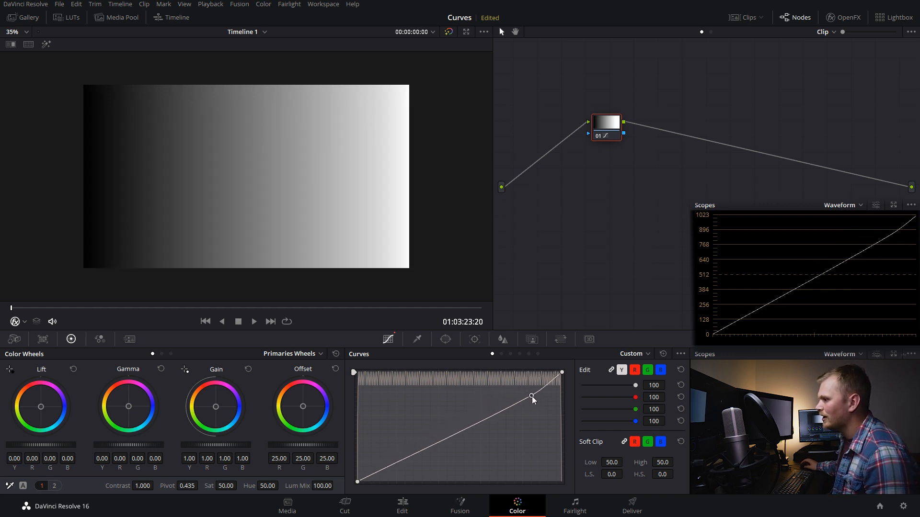
left_click_drag(531, 397, 535, 404)
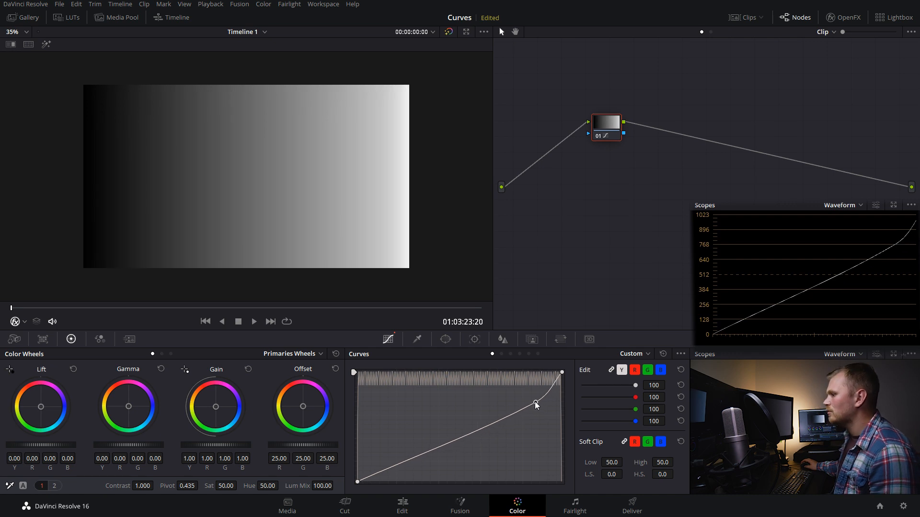
left_click_drag(535, 405, 521, 385)
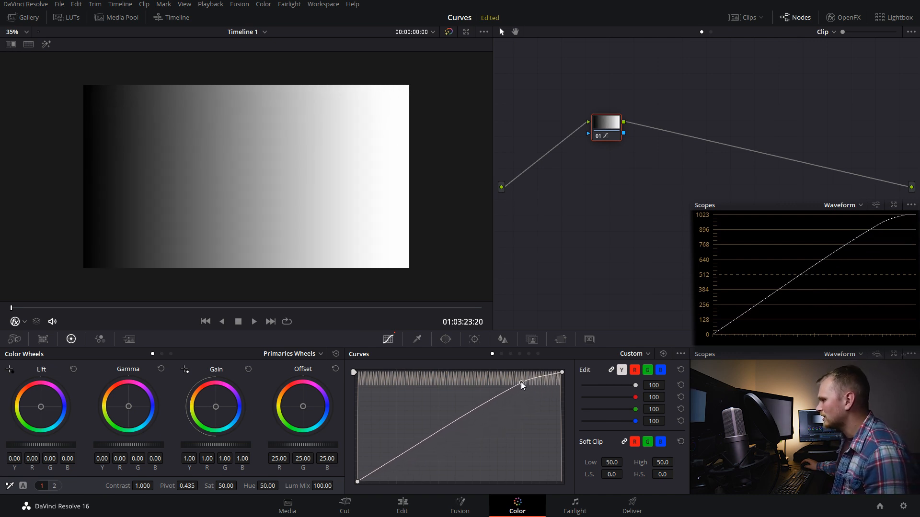
left_click_drag(522, 385, 524, 387)
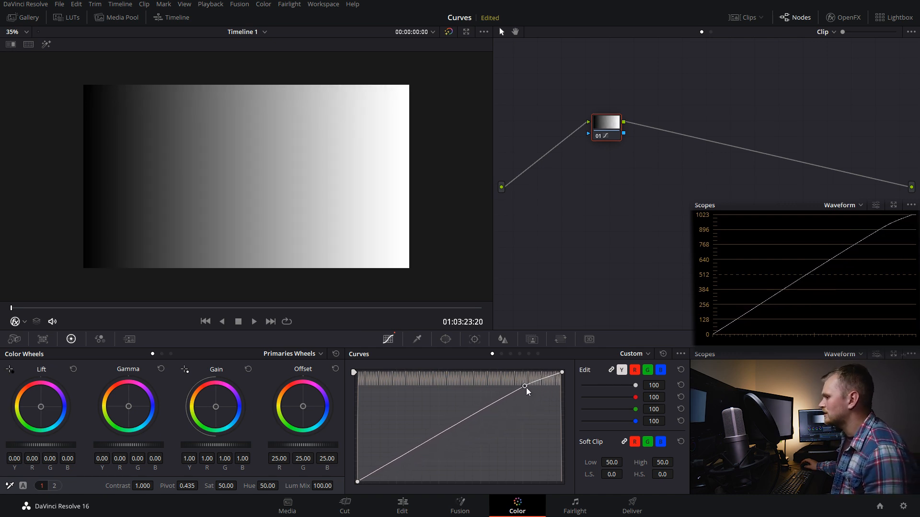
left_click_drag(525, 387, 519, 386)
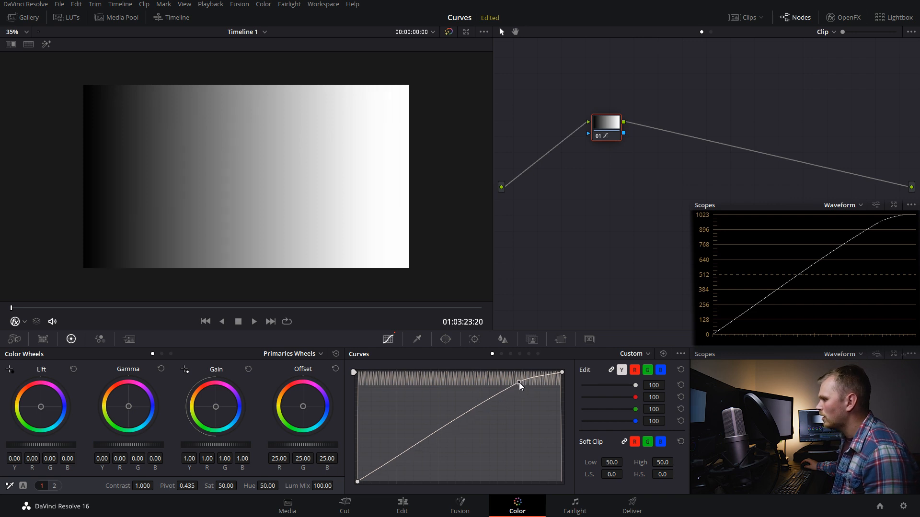
left_click_drag(519, 386, 519, 380)
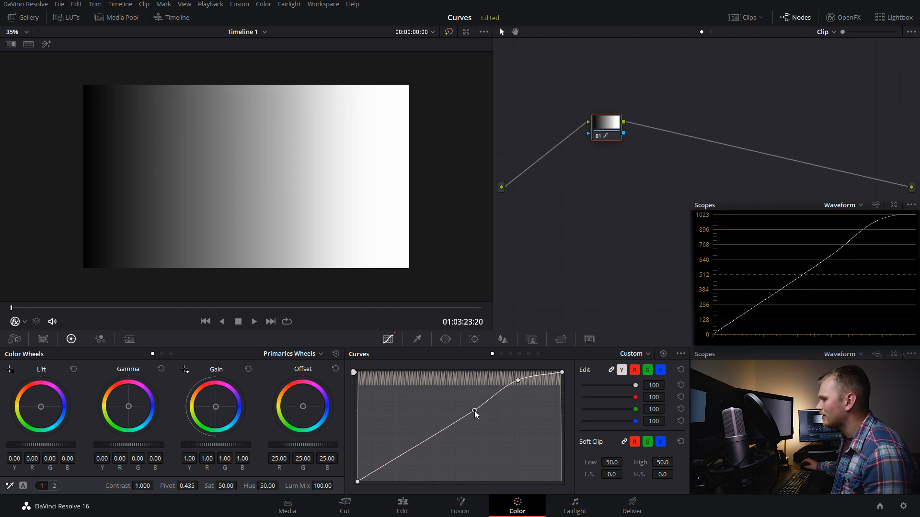
Add midtone and shadow points forming flat grey steps with lifted blacks.
left_click_drag(475, 411, 489, 418)
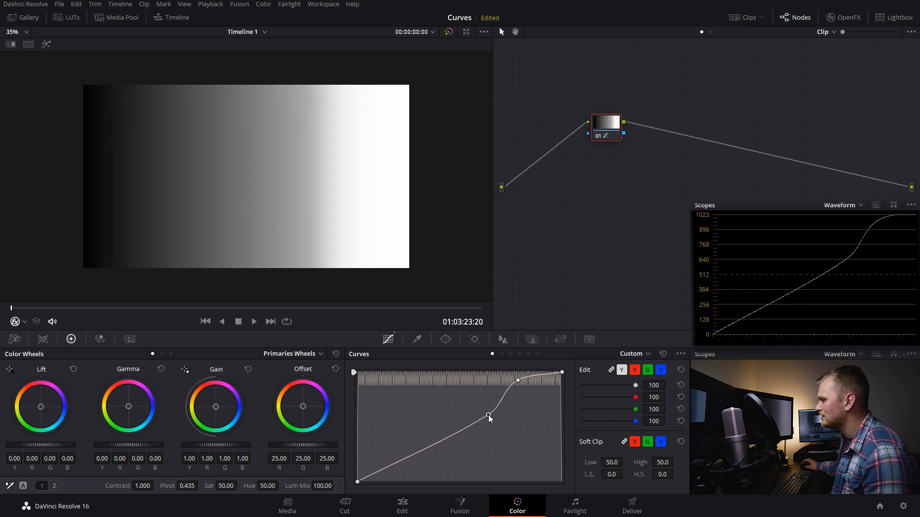
left_click_drag(490, 418, 449, 435)
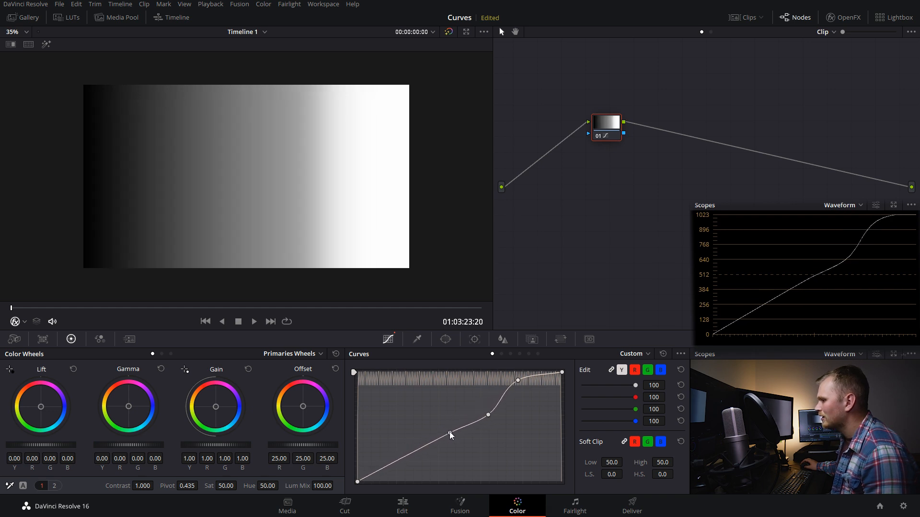
left_click_drag(451, 435, 442, 420)
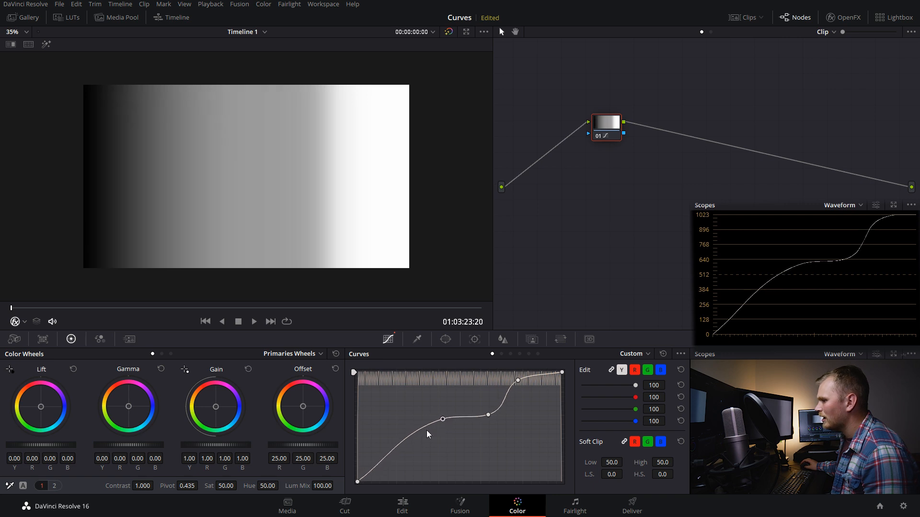
left_click_drag(443, 420, 412, 454)
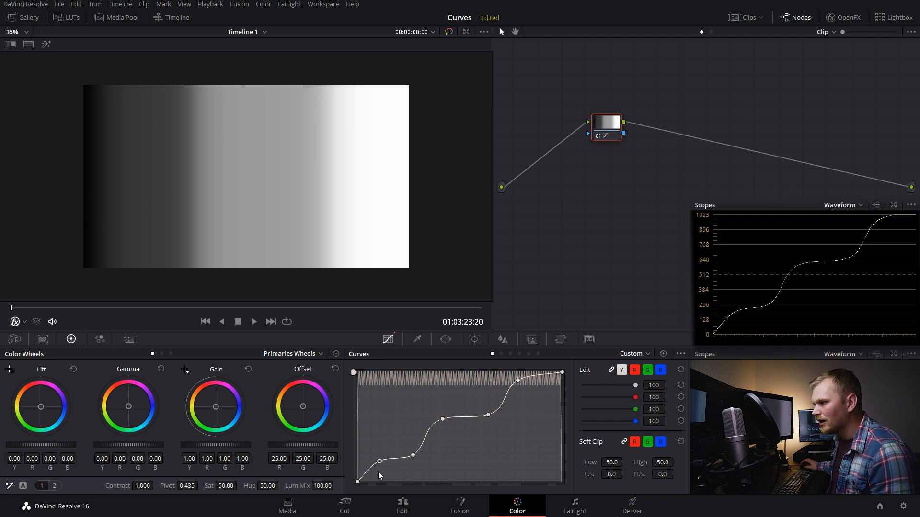
left_click_drag(380, 461, 371, 456)
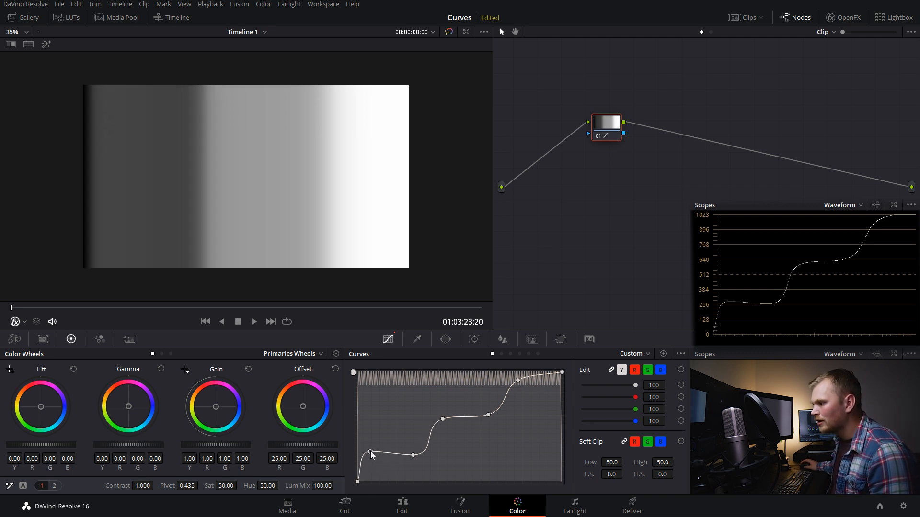
left_click_drag(371, 456, 366, 474)
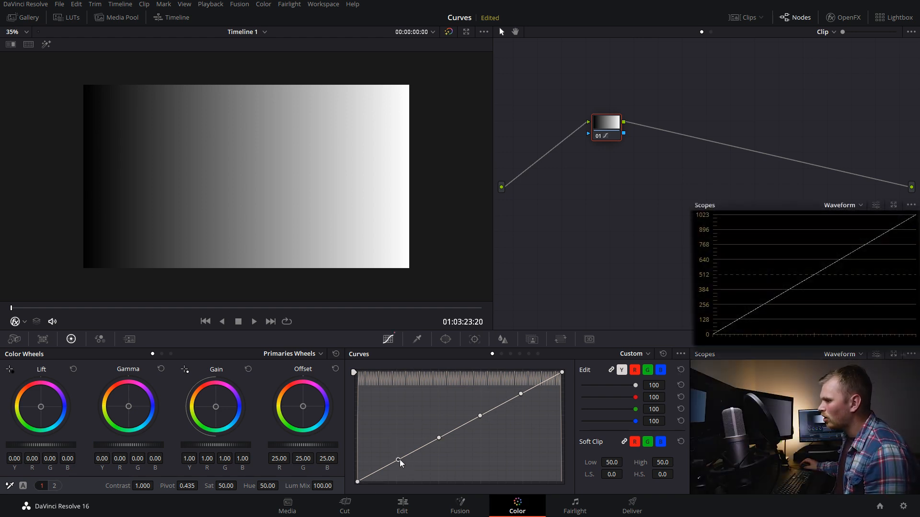
Remove the shadow points and return the midtone point to the straight diagonal.
left_click_drag(398, 461, 409, 465)
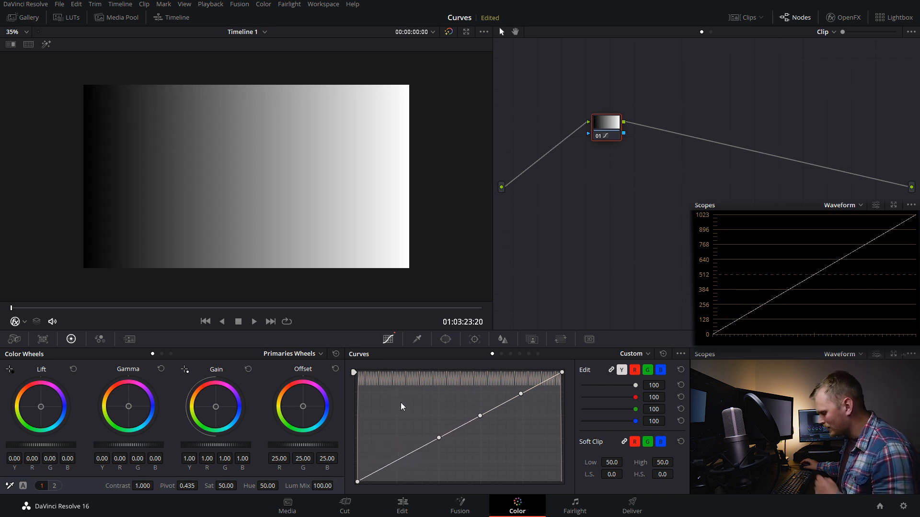
right_click(440, 441)
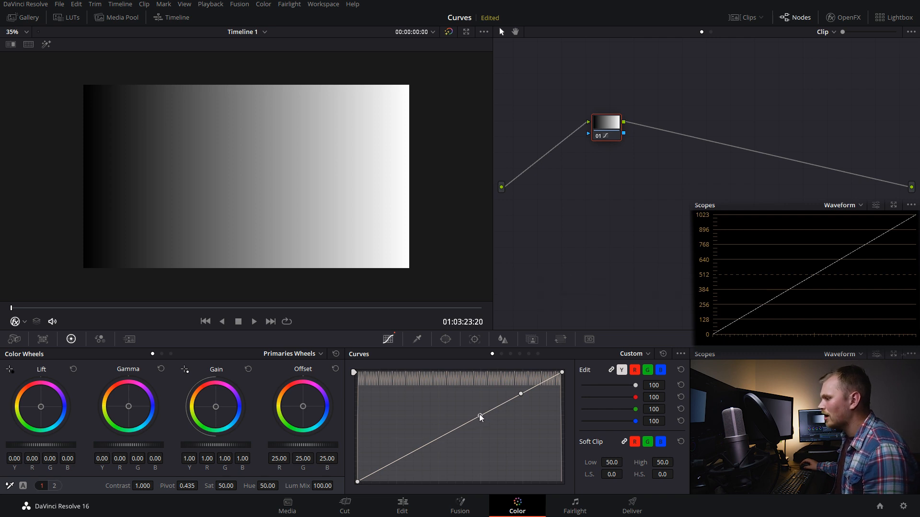
left_click_drag(480, 418, 487, 422)
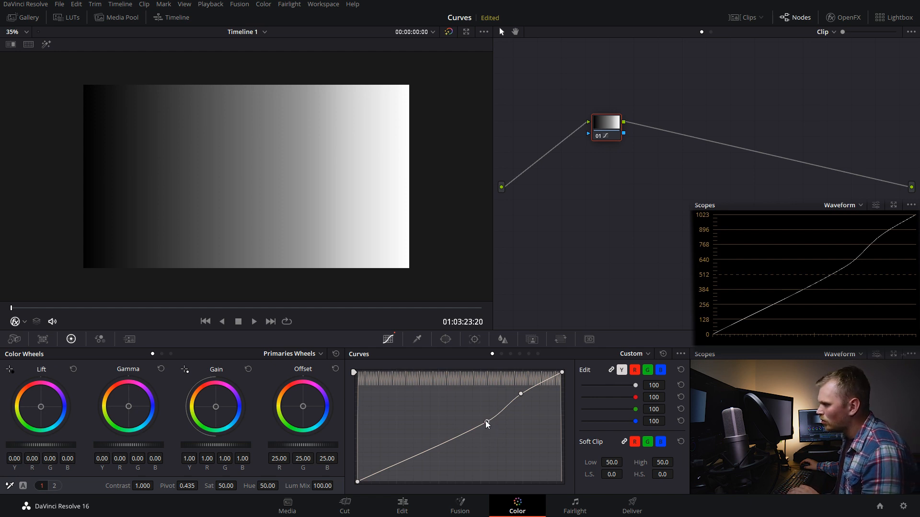
left_click_drag(487, 424, 478, 416)
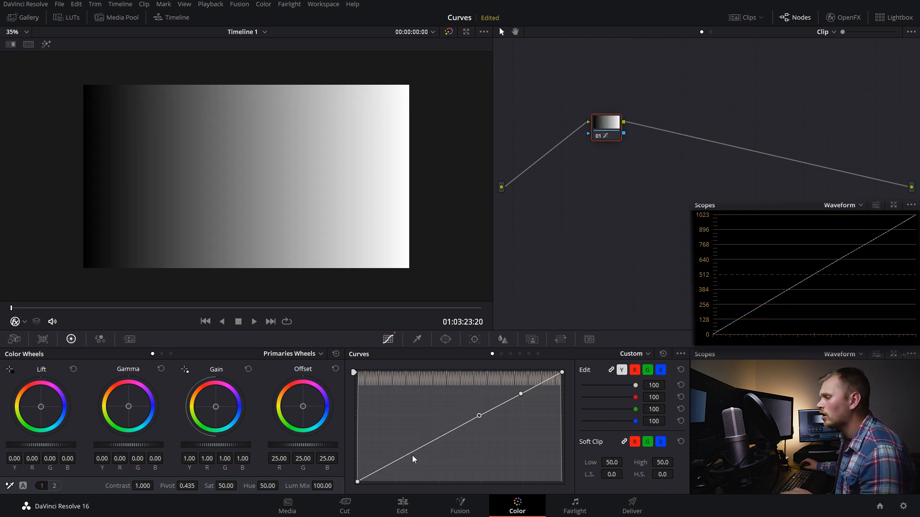
Add a new shadow point and drag it to reshape the greyscale ramp's low tones.
left_click(405, 456)
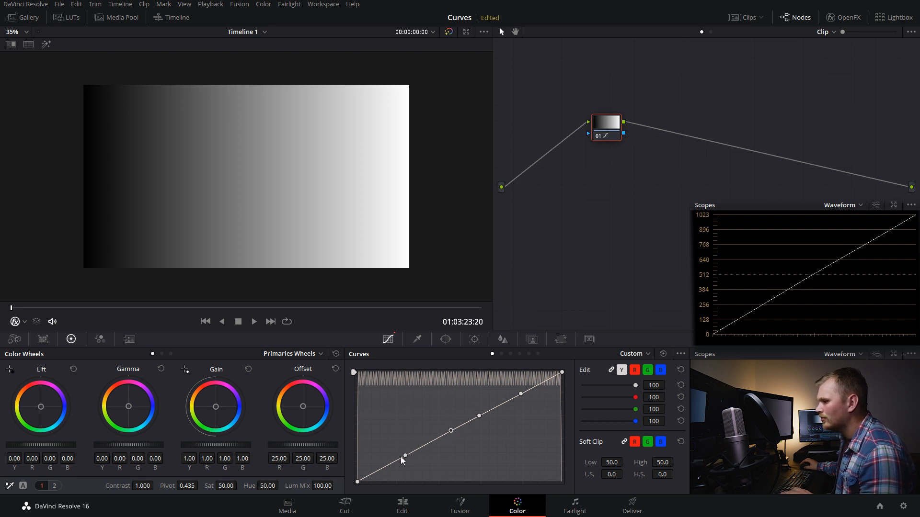
left_click_drag(406, 456, 377, 465)
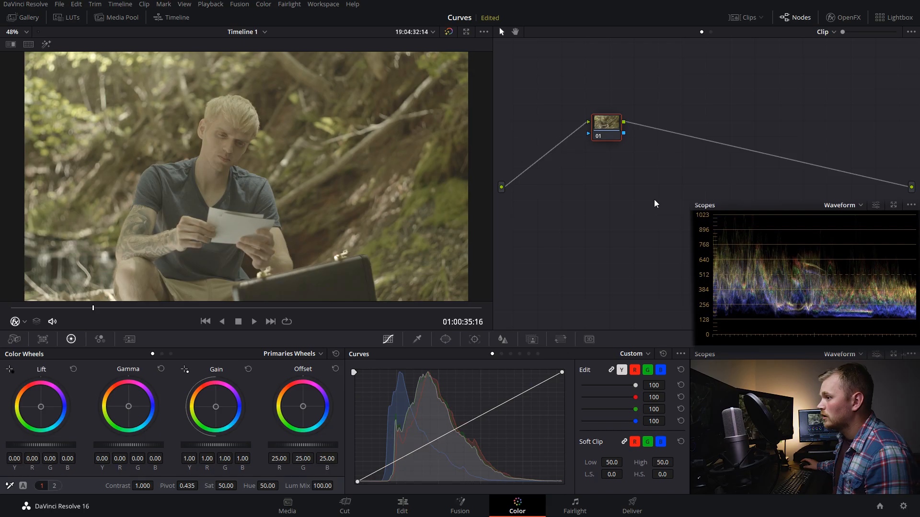
mouse_move(92, 307)
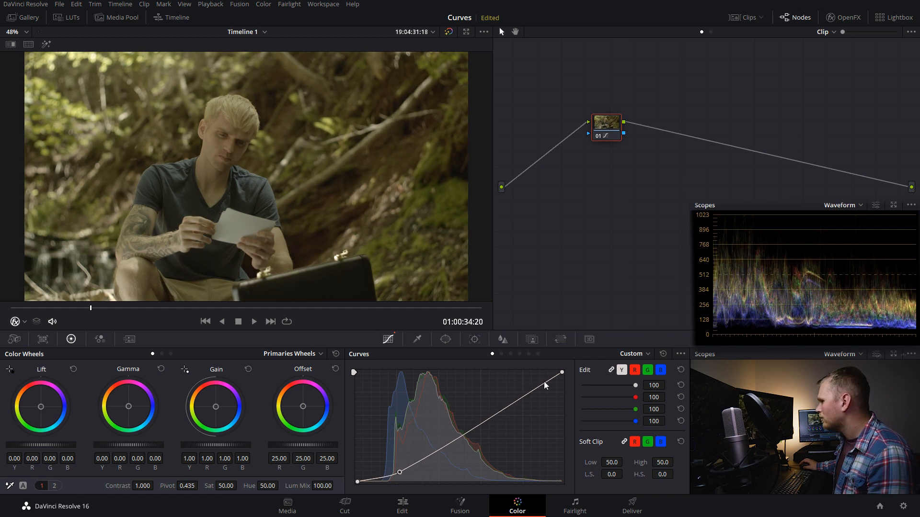
Build an S-shaped contrast curve with lifted highlights and a midtone anchor on the diagonal.
left_click_drag(544, 386, 532, 378)
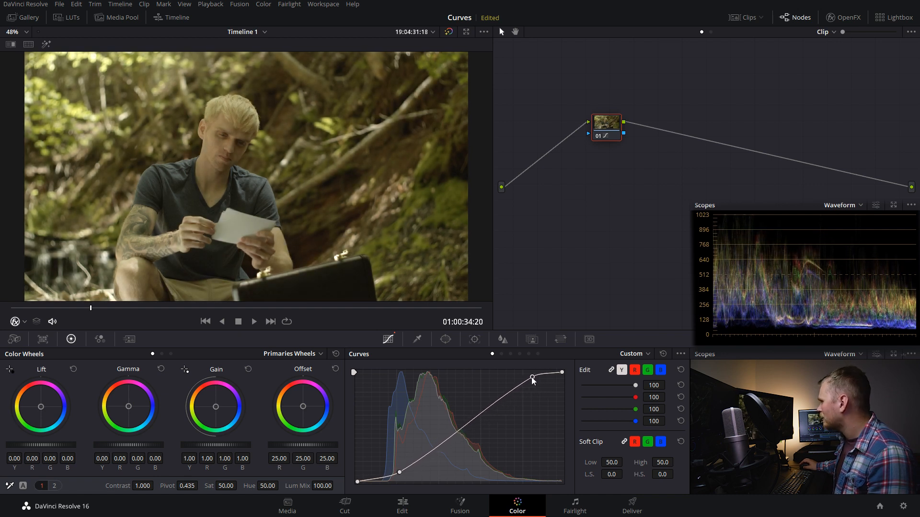
left_click_drag(532, 377, 525, 379)
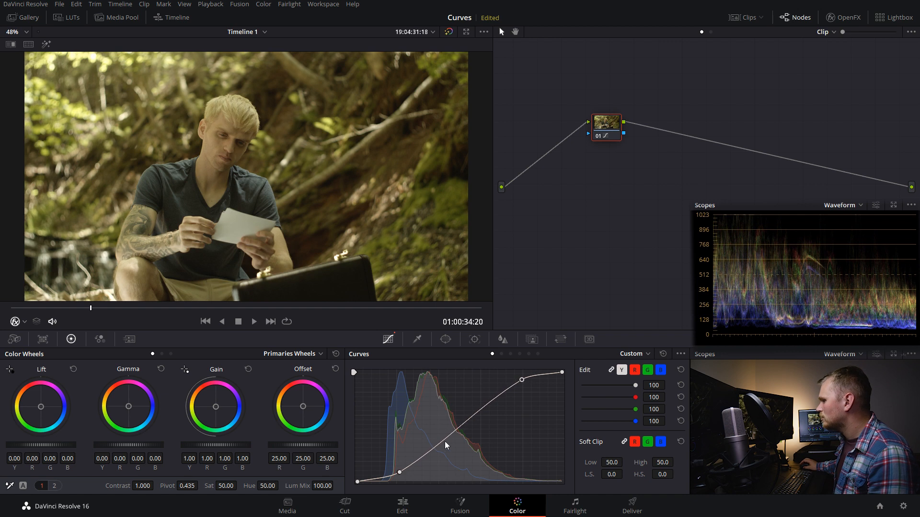
left_click_drag(446, 440, 398, 469)
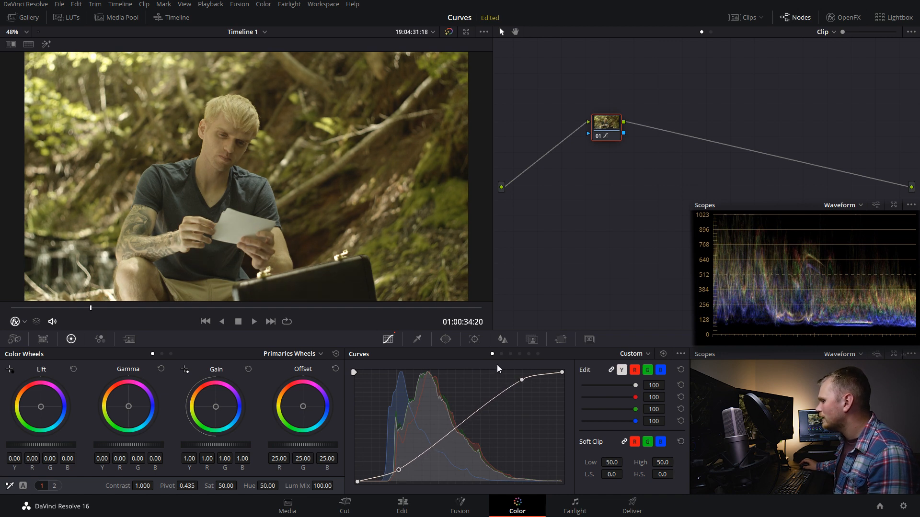
left_click_drag(522, 379, 523, 379)
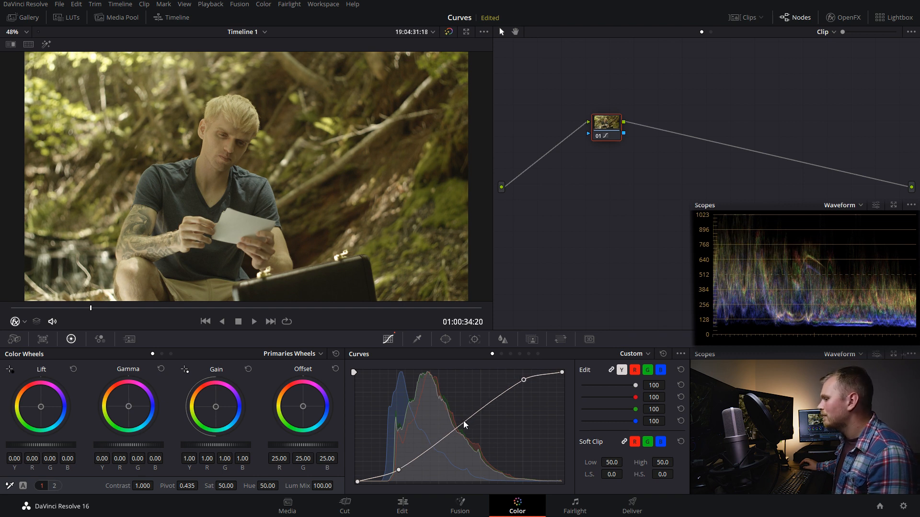
left_click_drag(463, 425, 461, 428)
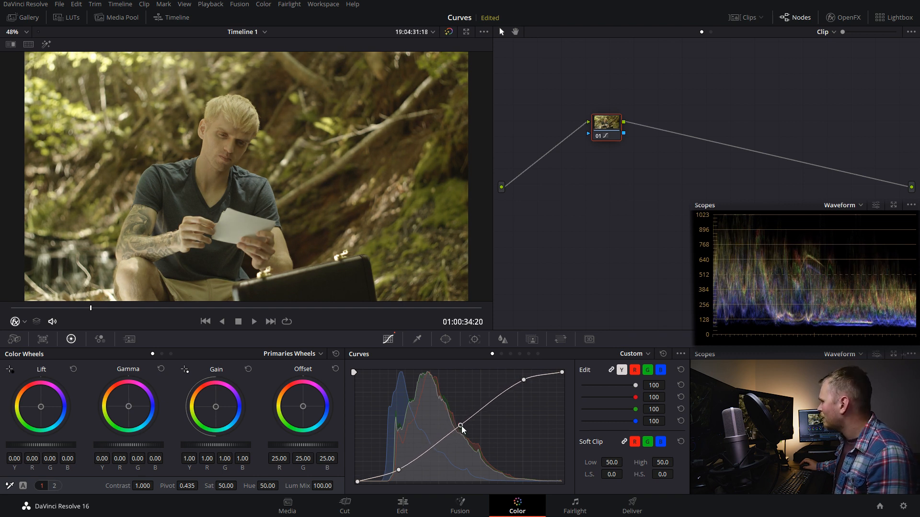
left_click_drag(461, 426, 459, 433)
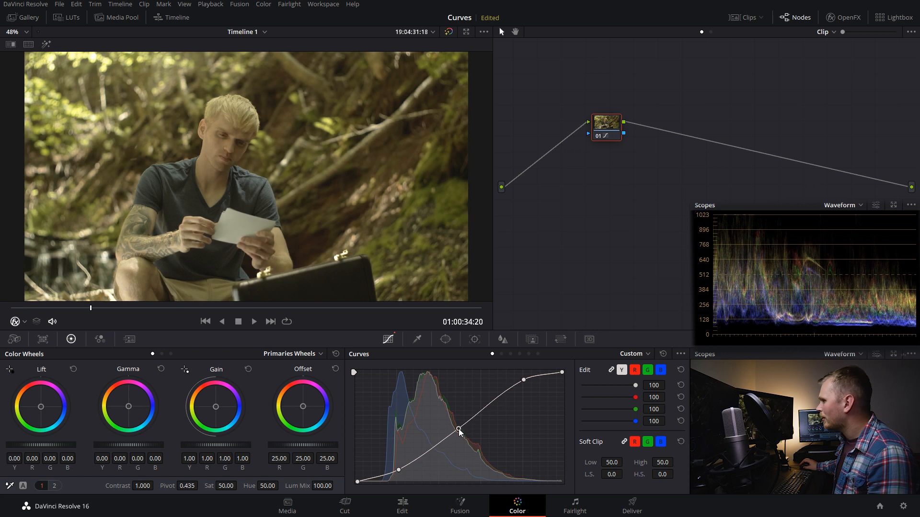
left_click_drag(458, 428, 459, 435)
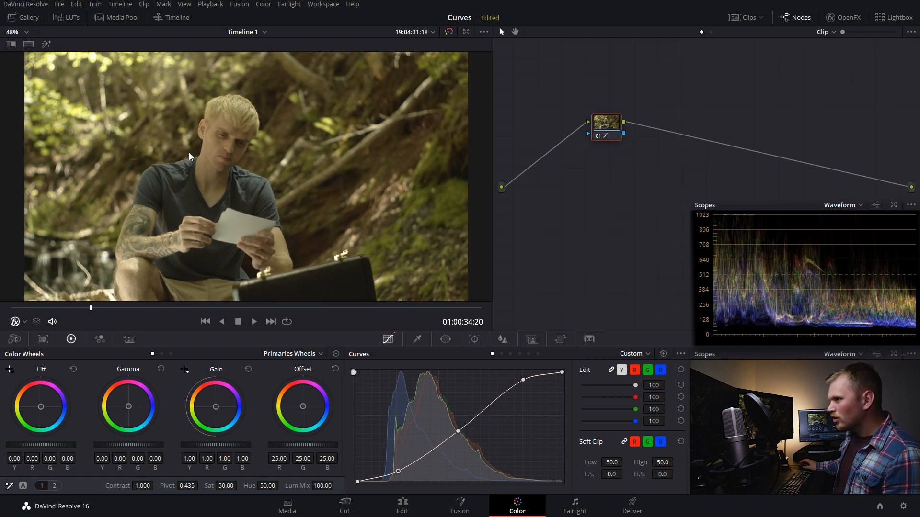
mouse_move(304, 182)
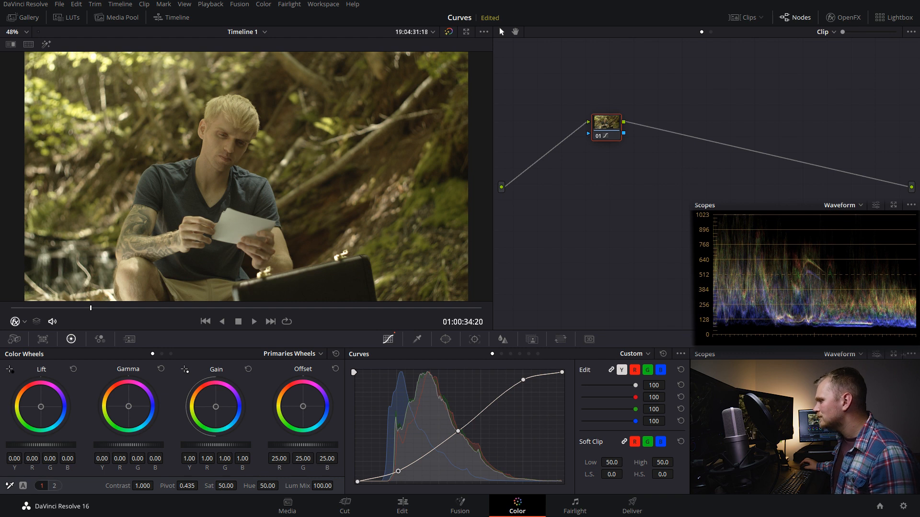
Raise the forest clip's saturation to 72.20.
left_click_drag(225, 486, 226, 475)
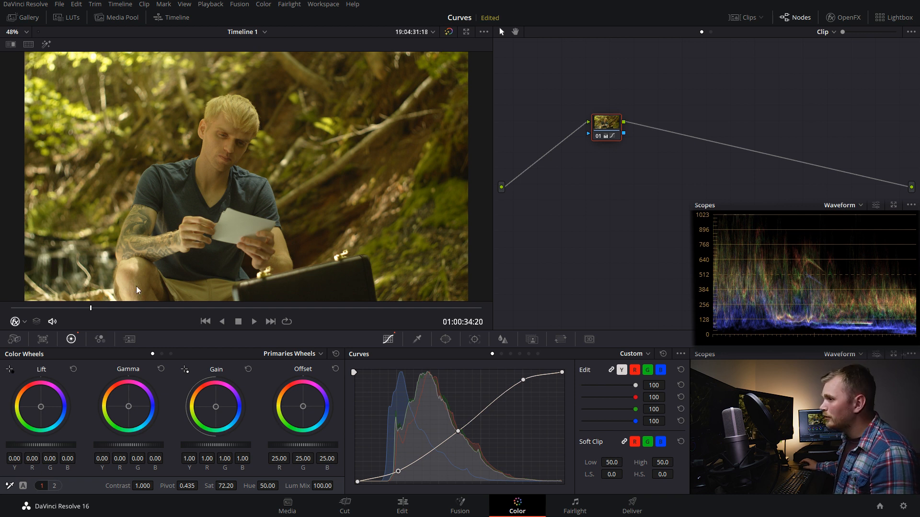
mouse_move(257, 222)
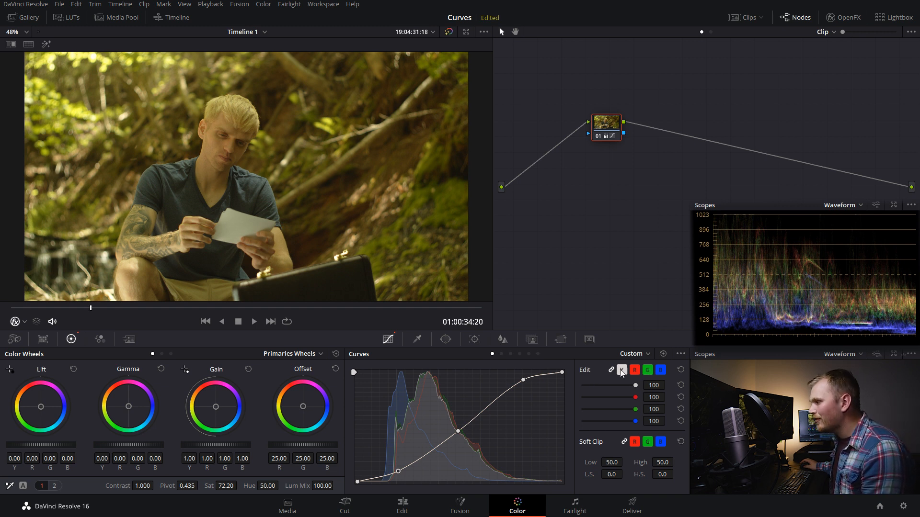
Unlink the RGB curves and bend the green curve in highlights and midtones.
left_click(621, 370)
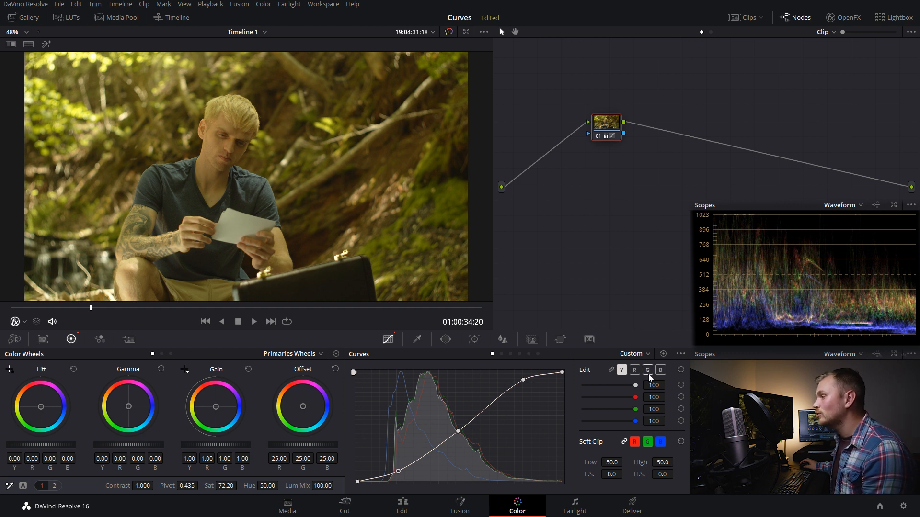
left_click(647, 370)
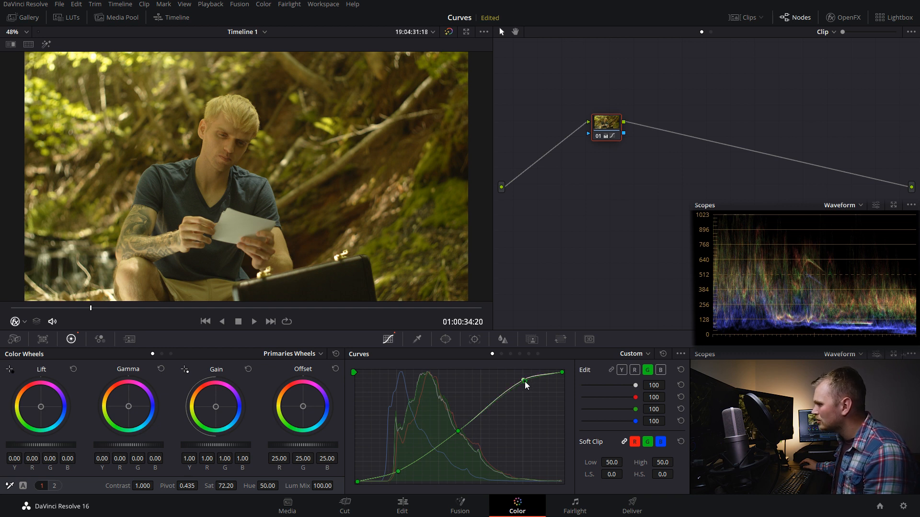
left_click_drag(524, 381, 524, 384)
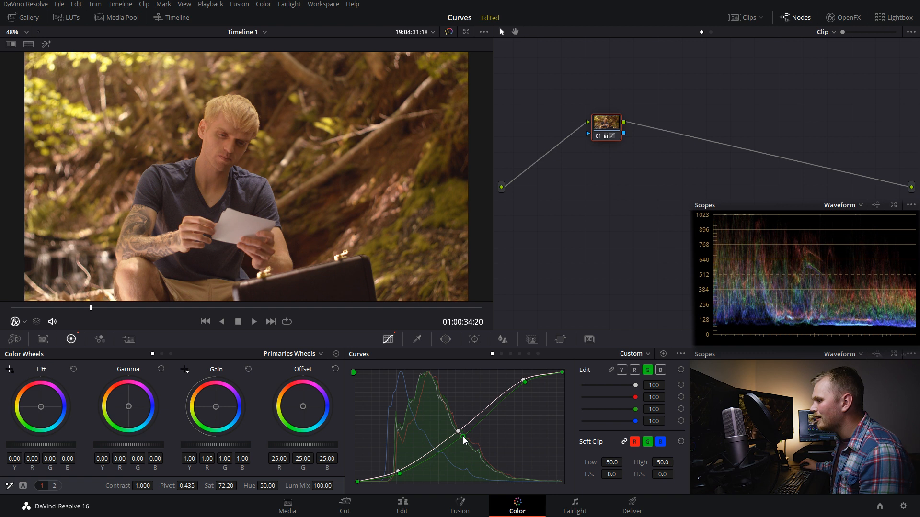
left_click_drag(460, 433, 463, 440)
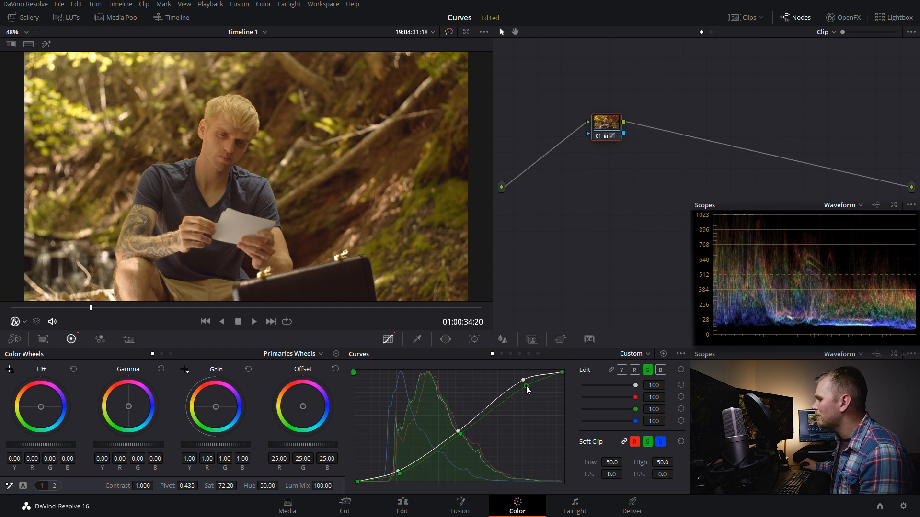
left_click_drag(526, 390, 522, 387)
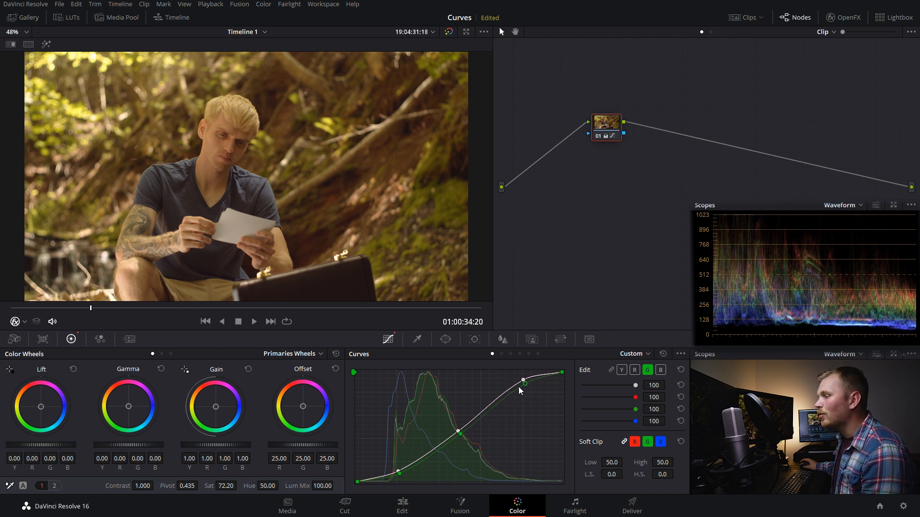
Adjust the red curve's highlight point to shift the colour balance.
left_click(621, 370)
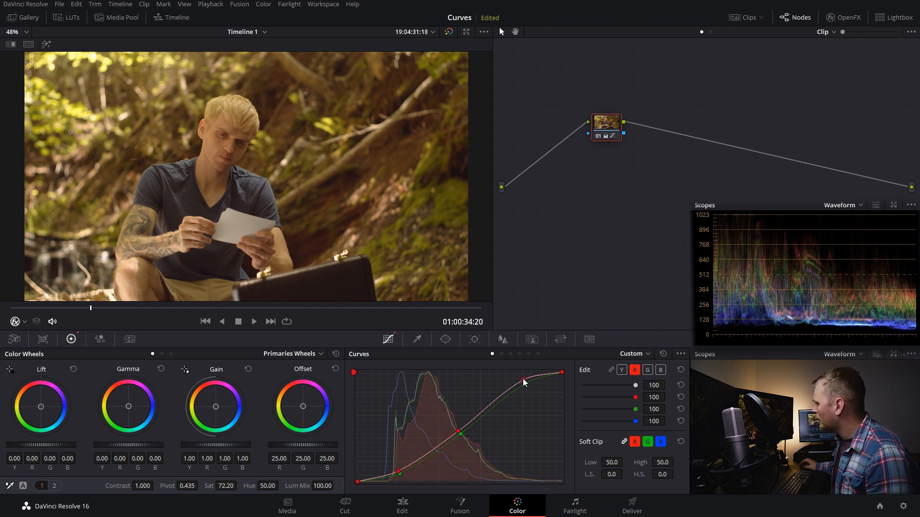
left_click_drag(524, 381, 524, 386)
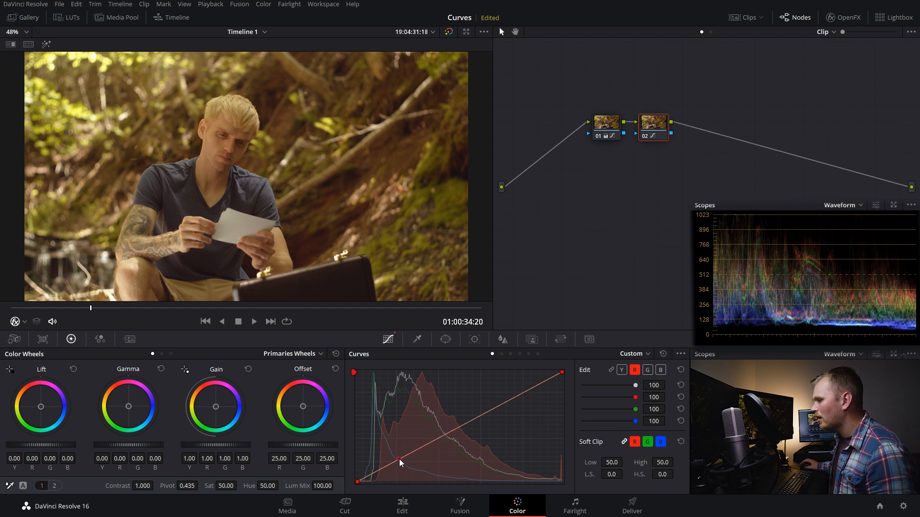
On the second node's red curve, lower red in the shadows and raise it in the highlights.
left_click_drag(399, 461, 522, 390)
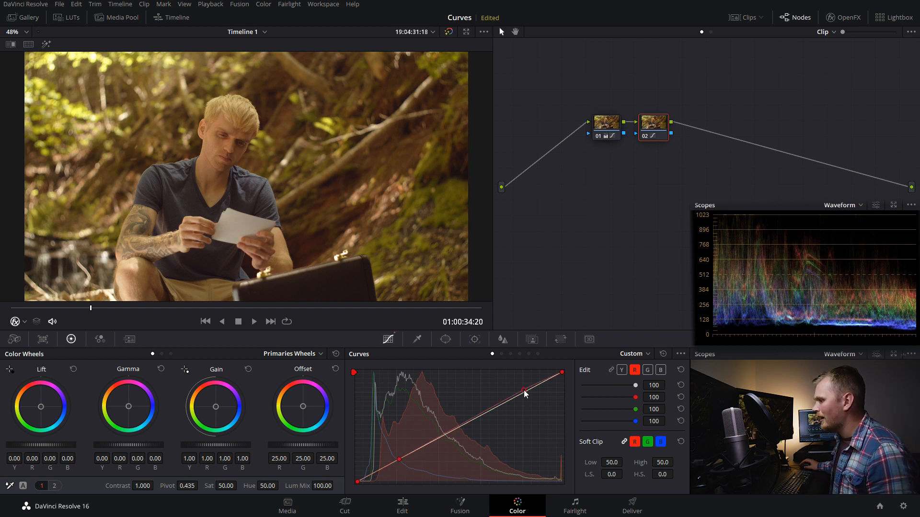
left_click_drag(523, 390, 401, 459)
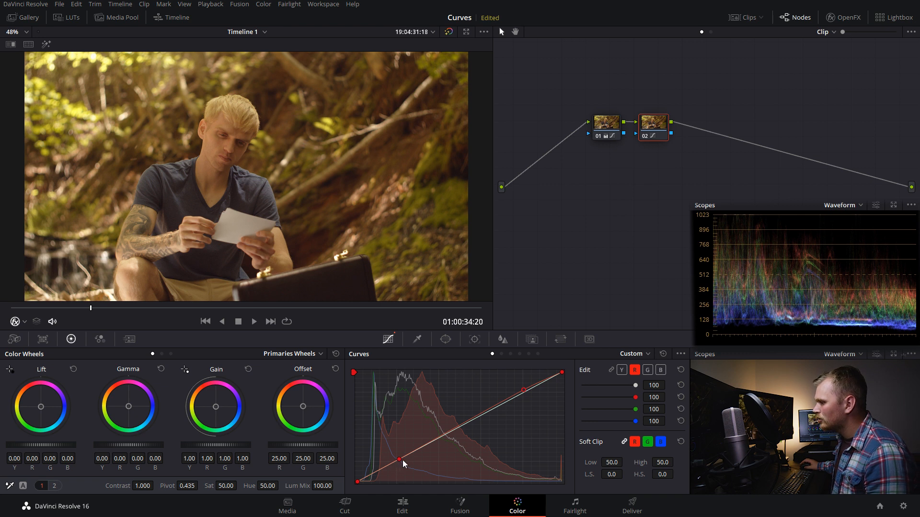
left_click_drag(406, 459, 404, 470)
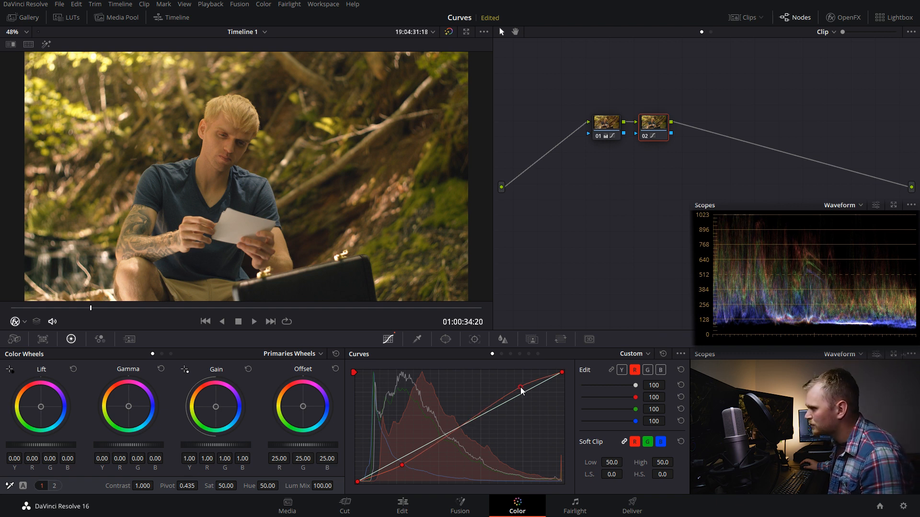
left_click_drag(522, 392, 521, 389)
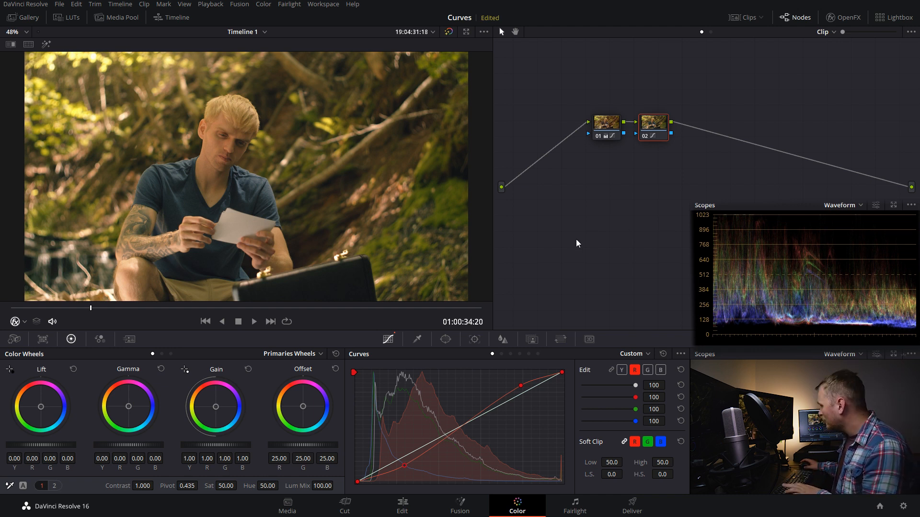
mouse_move(506, 213)
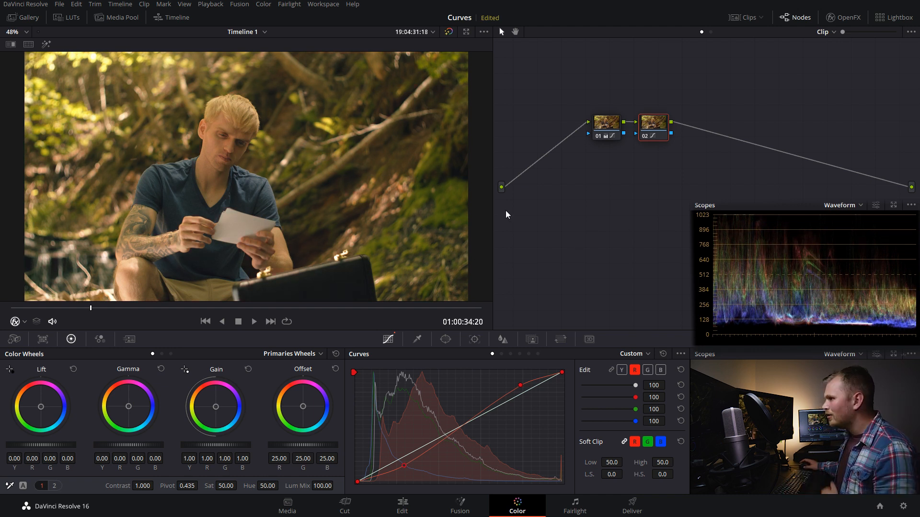
mouse_move(532, 238)
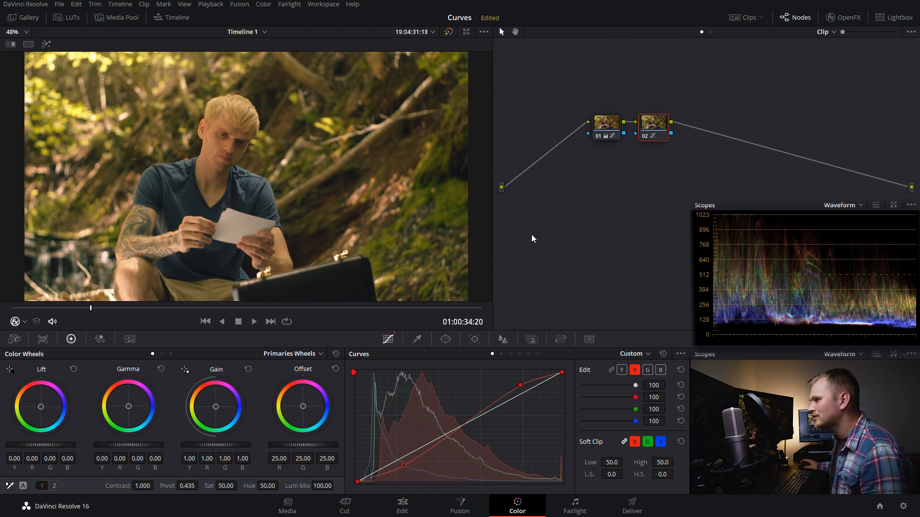
Pin the red curve's midpoint, move to the green curve, and bring up node 02's key controls.
right_click(652, 123)
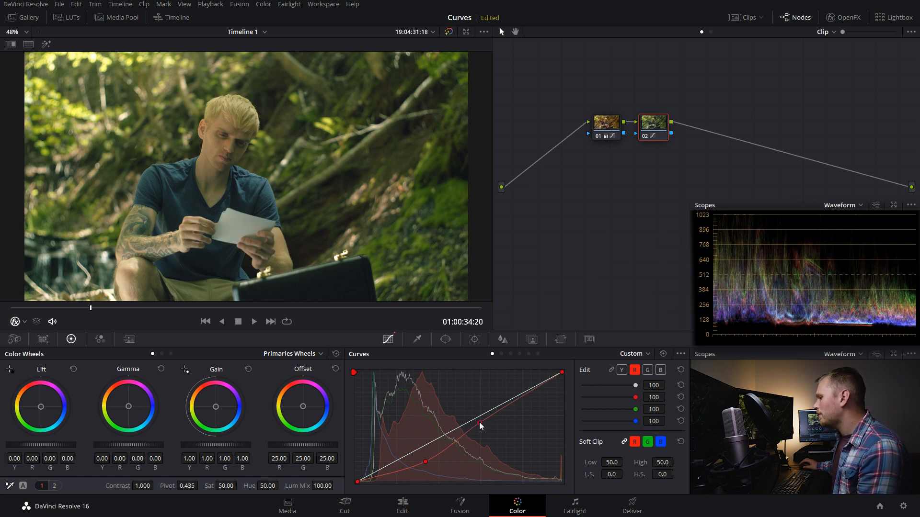
left_click_drag(480, 426, 476, 422)
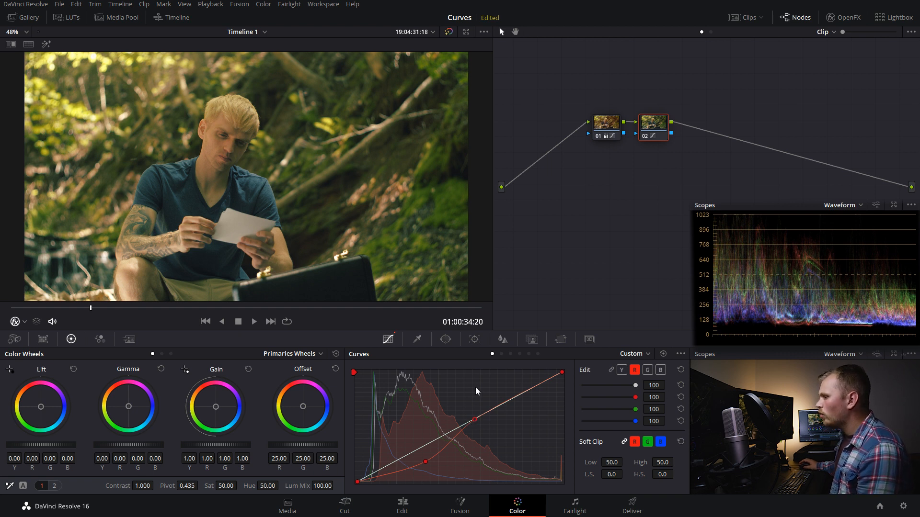
mouse_move(638, 383)
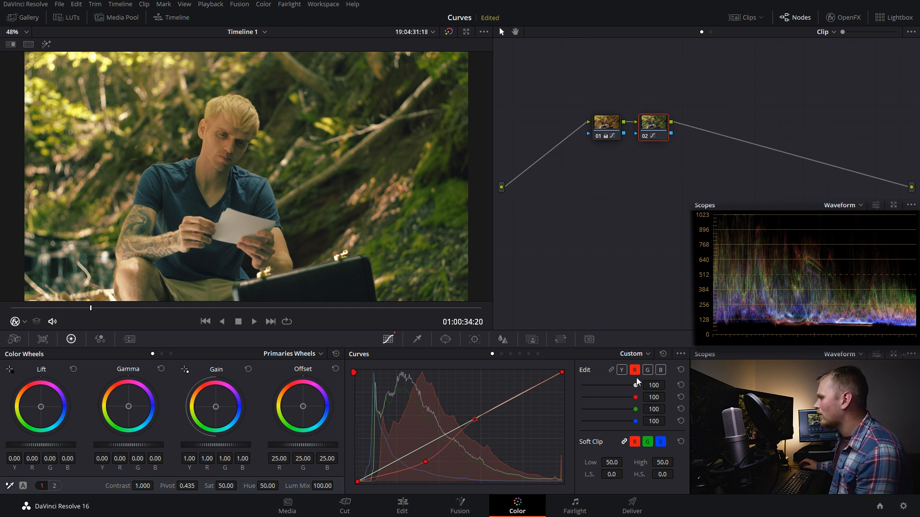
left_click(646, 370)
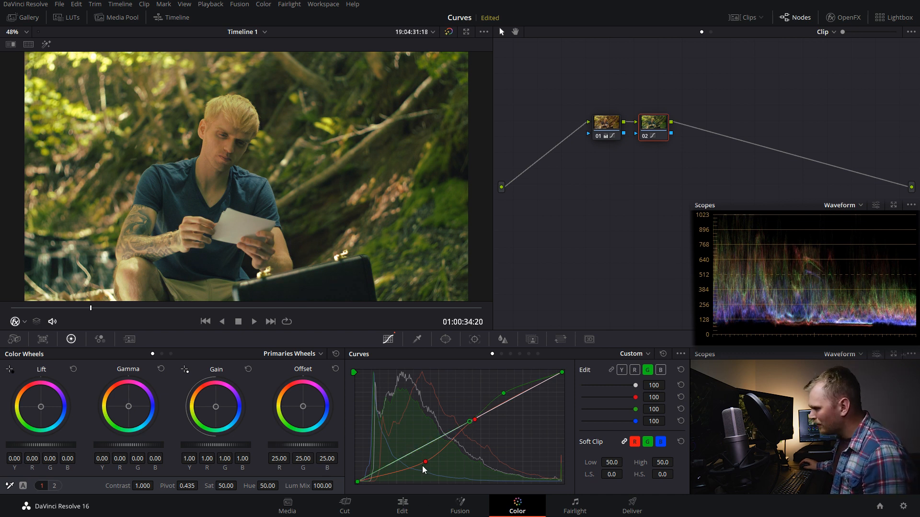
left_click(633, 370)
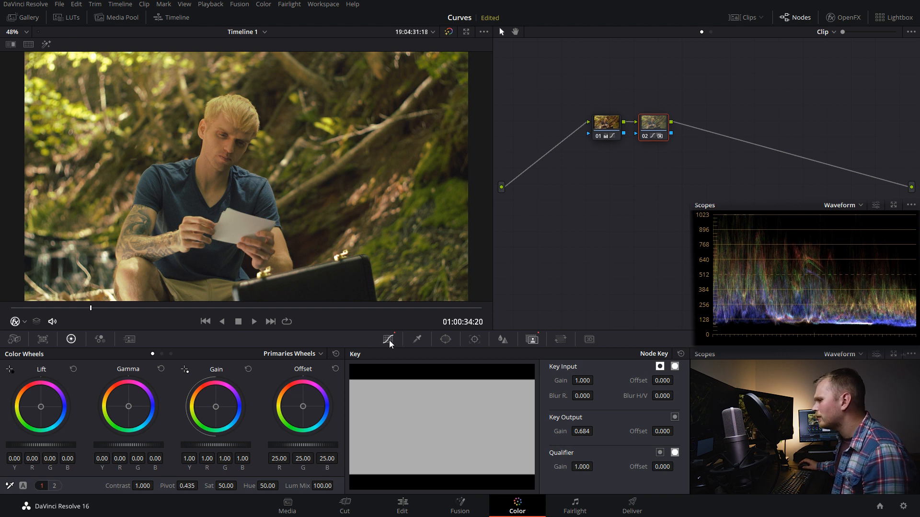
Return to the curves and add a third, ungraded serial node after node 02.
left_click(387, 339)
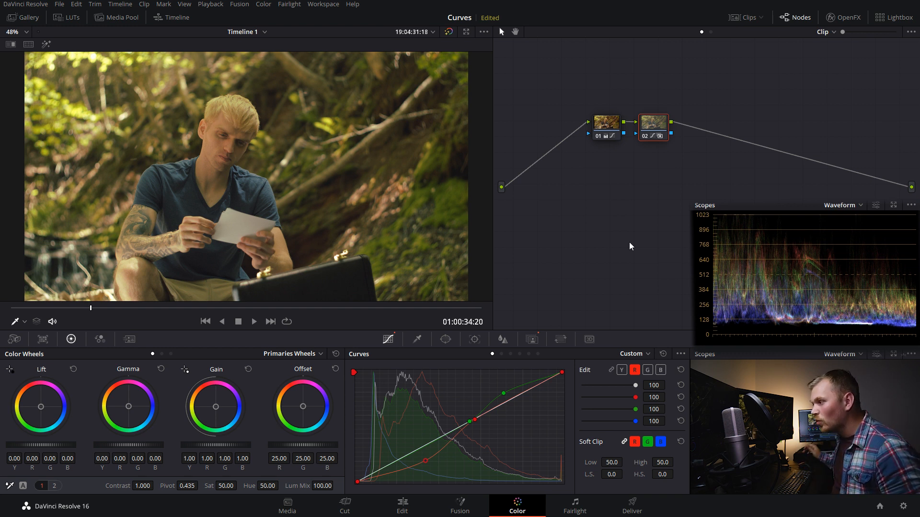
left_click(661, 370)
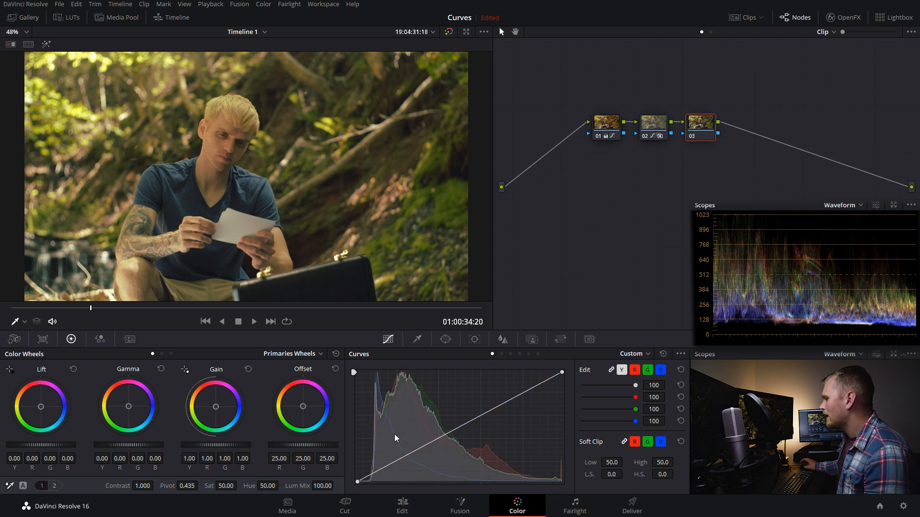
Enable Editable Splines and bend the curve top into a soft highlight roll-off.
left_click(681, 353)
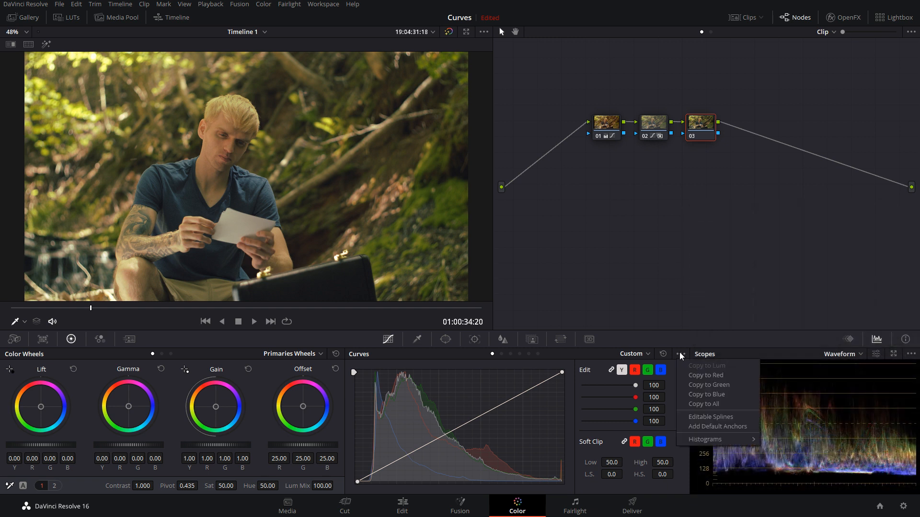
left_click(680, 356)
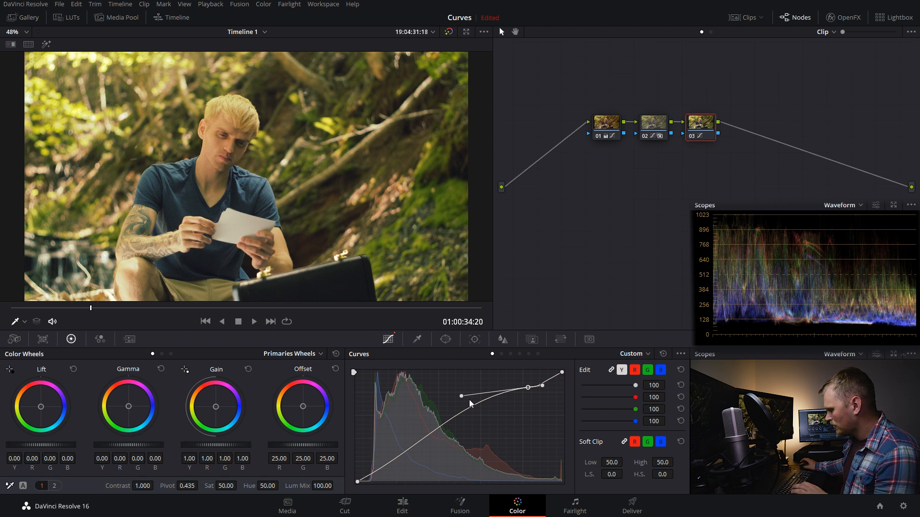
left_click_drag(461, 396, 563, 374)
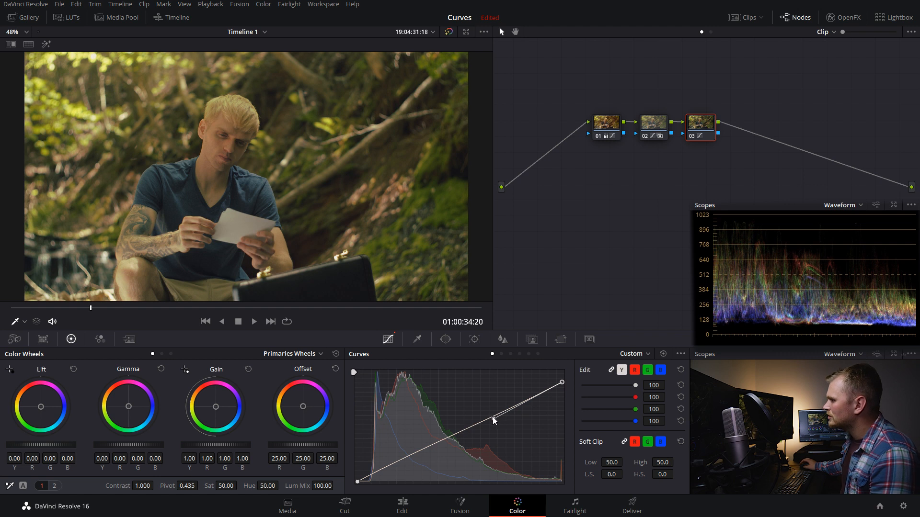
left_click_drag(492, 420, 488, 390)
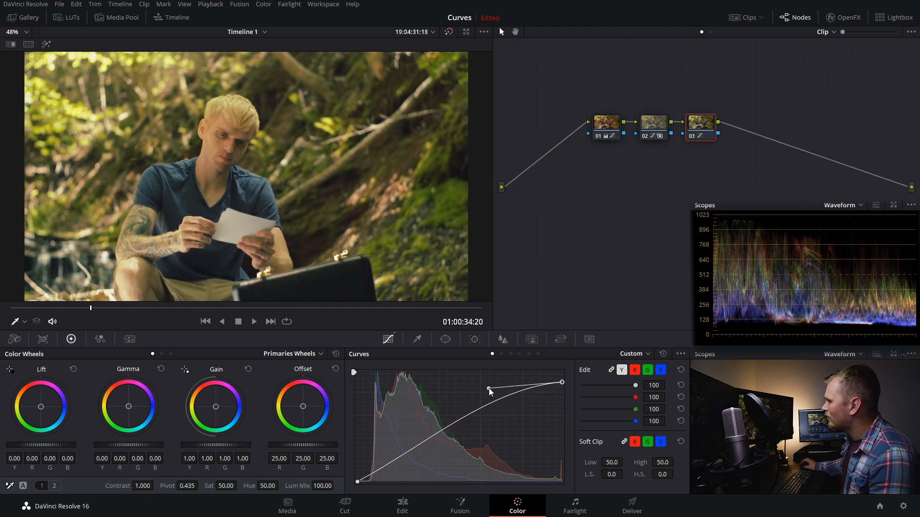
left_click_drag(490, 390, 497, 387)
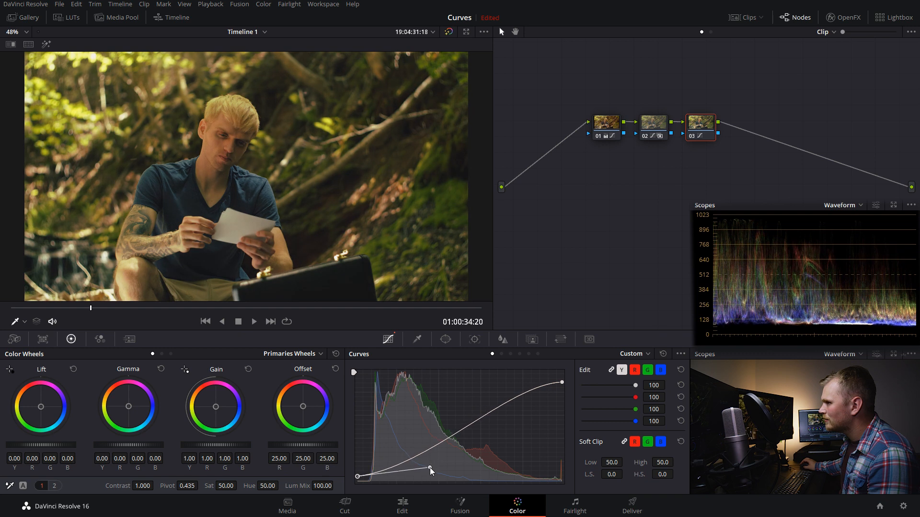
Shape the shadow end of the spline and extend the highlight roll-off further.
left_click_drag(430, 472, 422, 459)
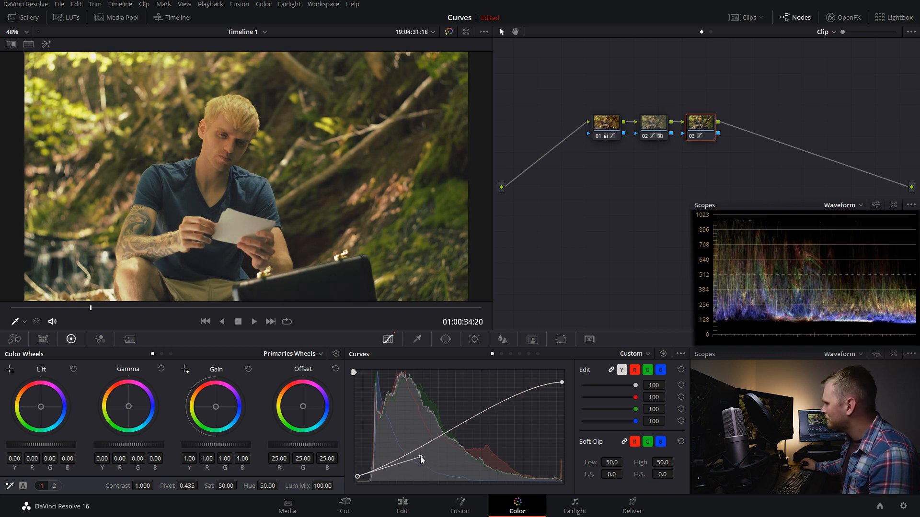
mouse_move(445, 339)
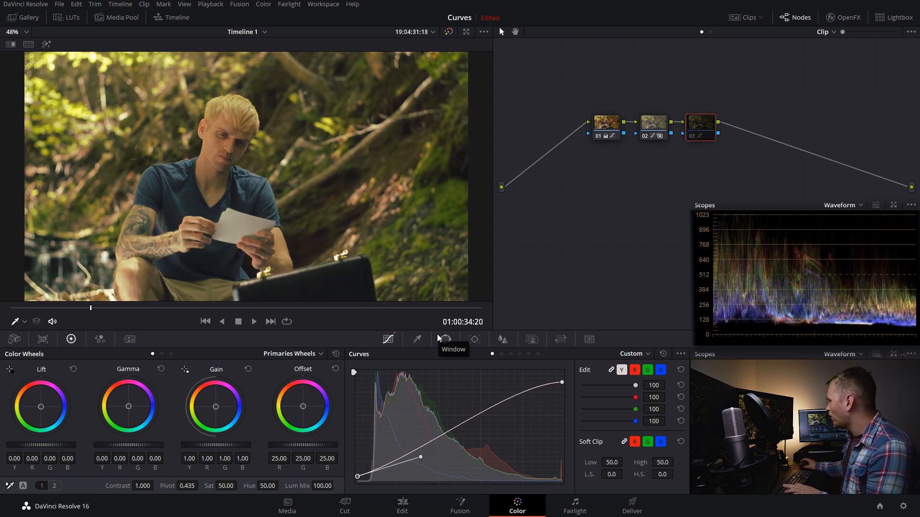
left_click_drag(560, 381, 560, 387)
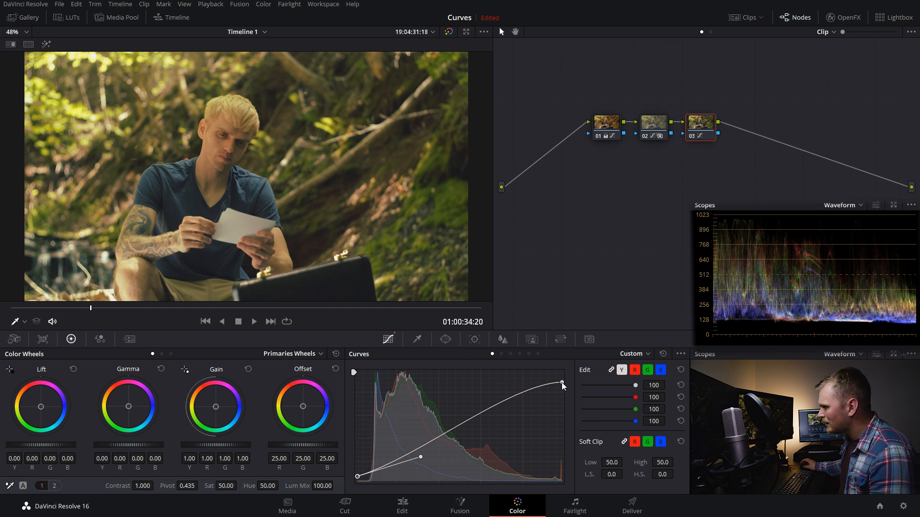
left_click_drag(563, 386, 497, 387)
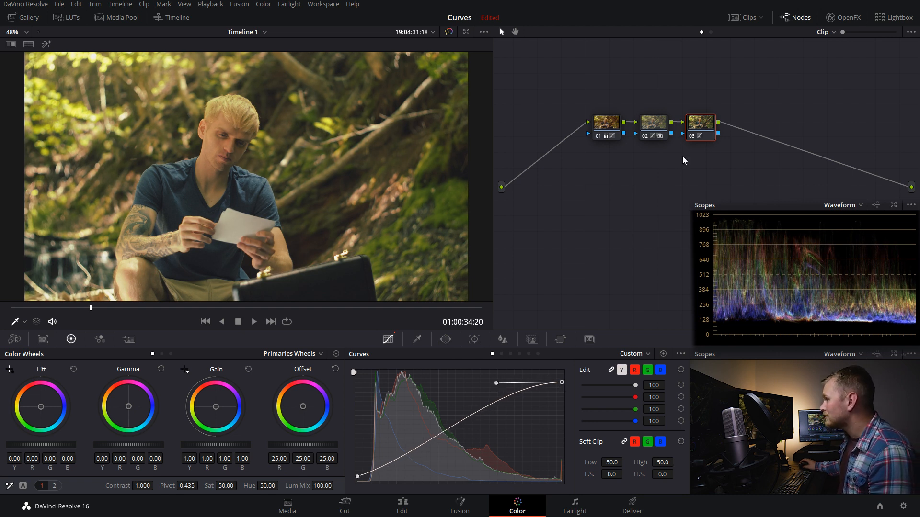
Reset node 03's grade and briefly flip its curve to invert the picture.
right_click(700, 124)
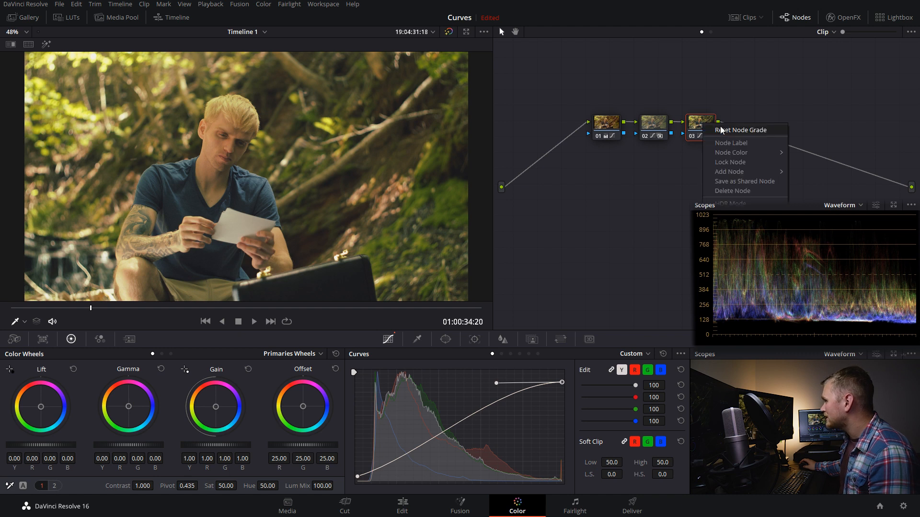
left_click(740, 130)
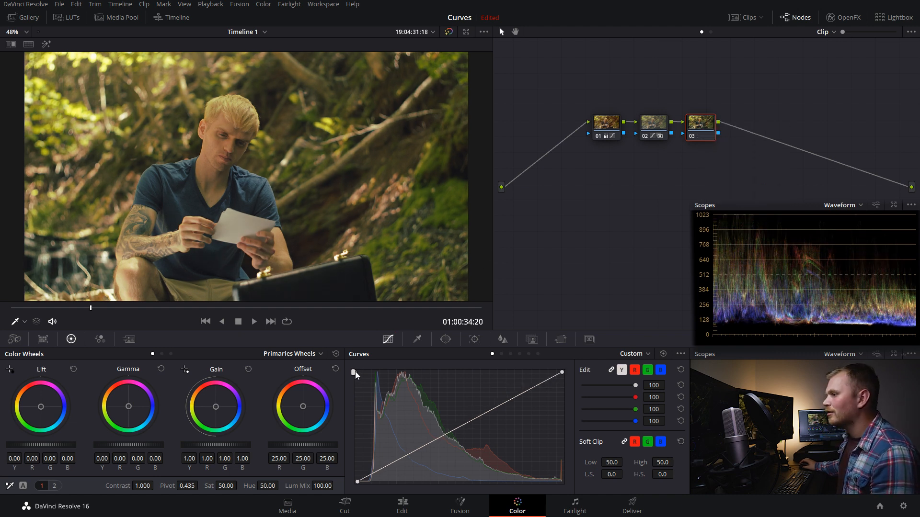
mouse_move(564, 359)
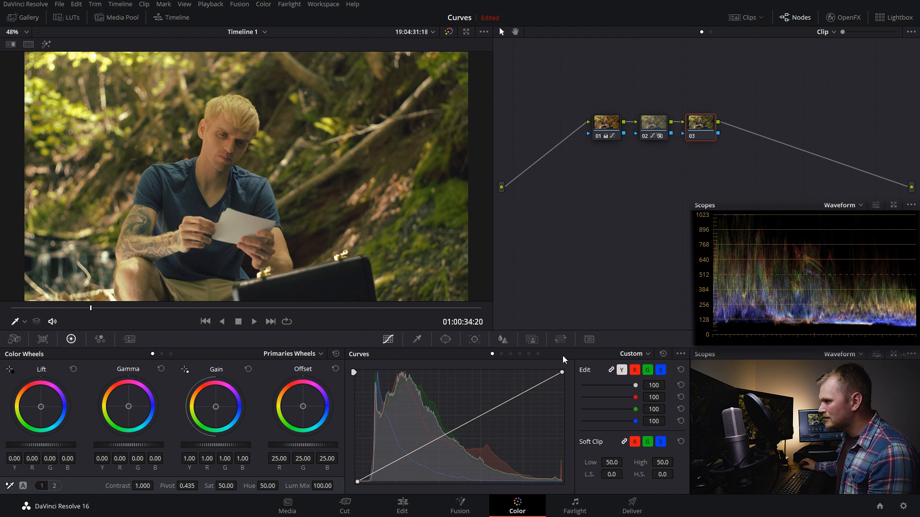
mouse_move(354, 381)
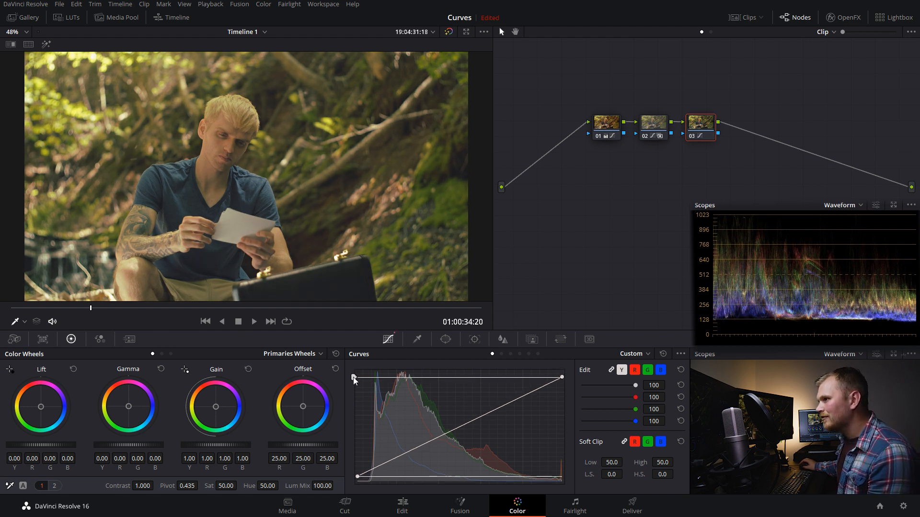
left_click_drag(353, 377, 354, 390)
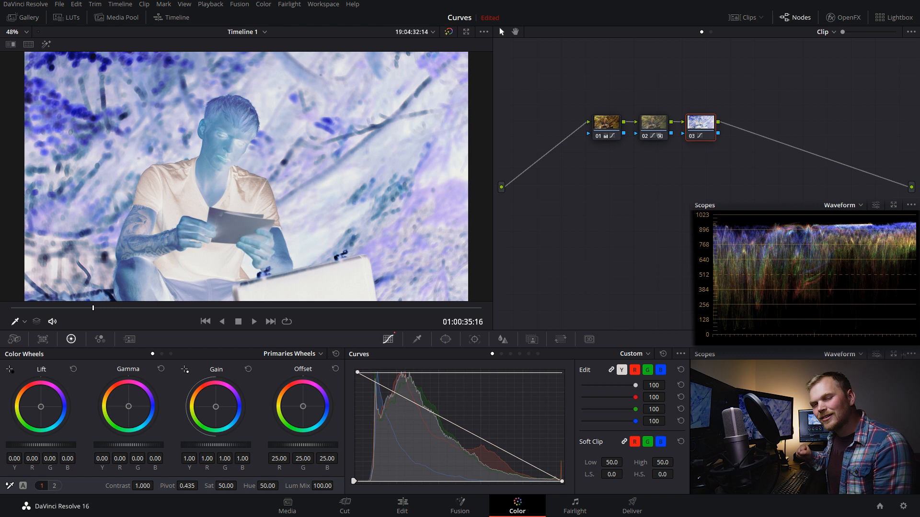
mouse_move(480, 310)
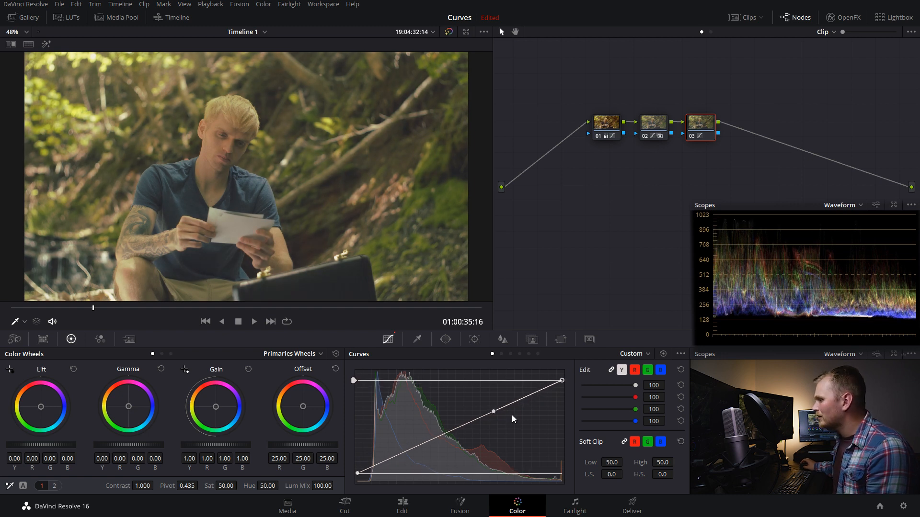
Rebuild node 03's curve with a highlight point giving a soft roll-off in the brights.
left_click_drag(492, 411, 493, 394)
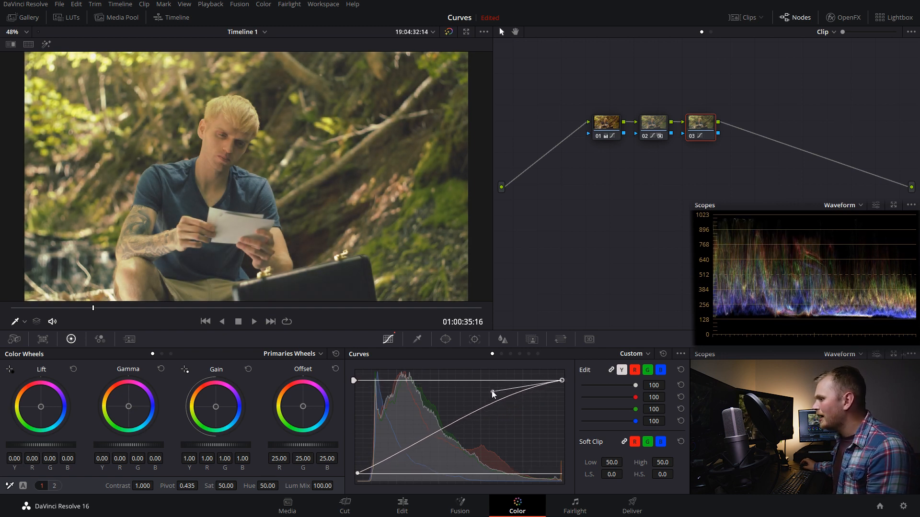
left_click_drag(493, 393, 483, 390)
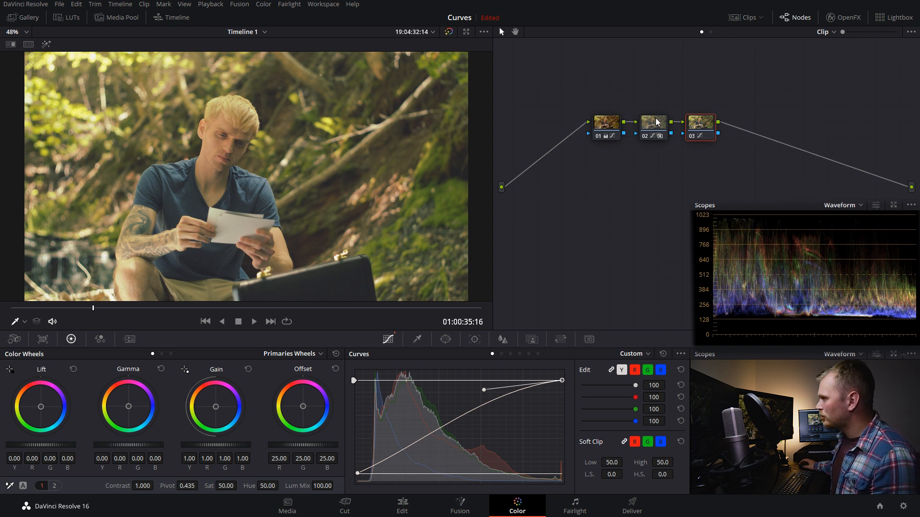
On the teal-look node 02, lower the all-channel curve intensity, then return it to full strength.
left_click(653, 122)
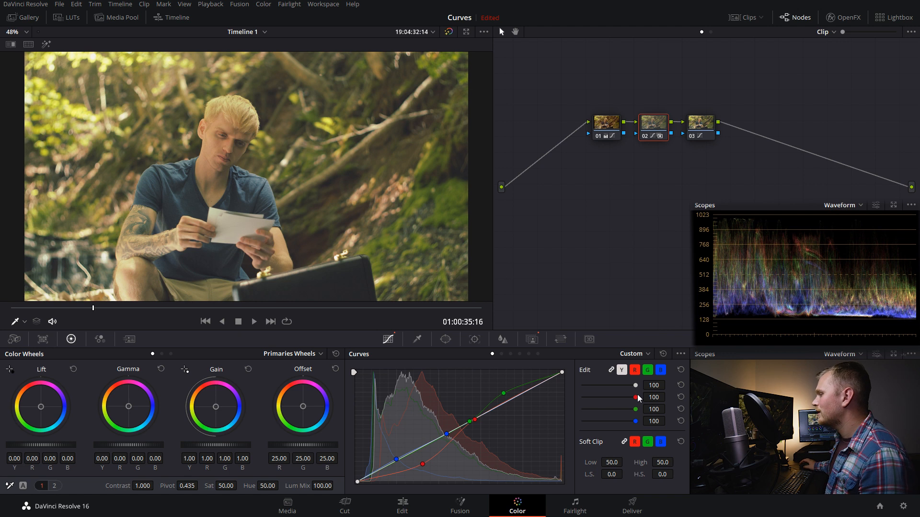
left_click_drag(636, 386, 623, 398)
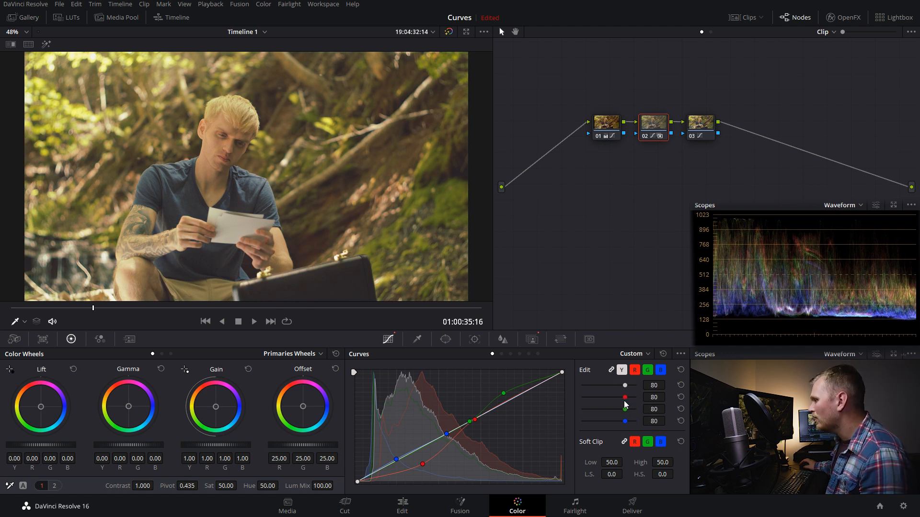
left_click_drag(493, 399, 487, 404)
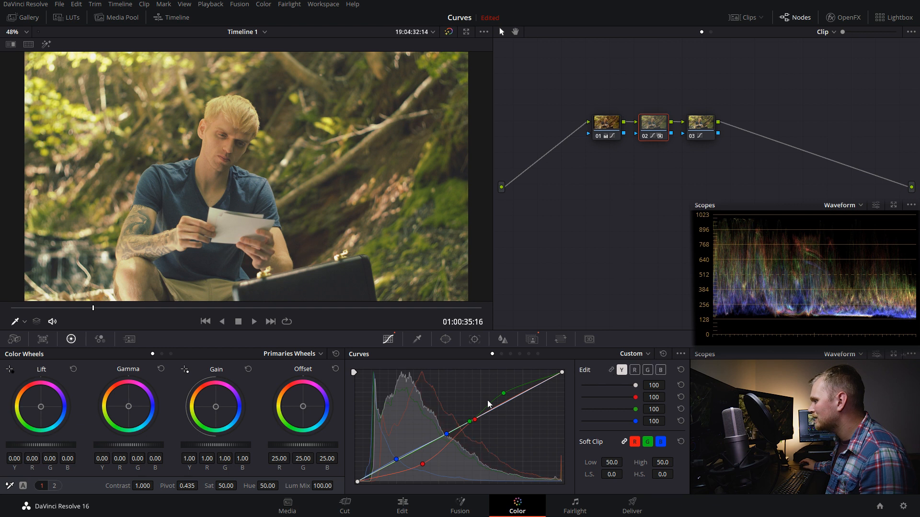
mouse_move(636, 404)
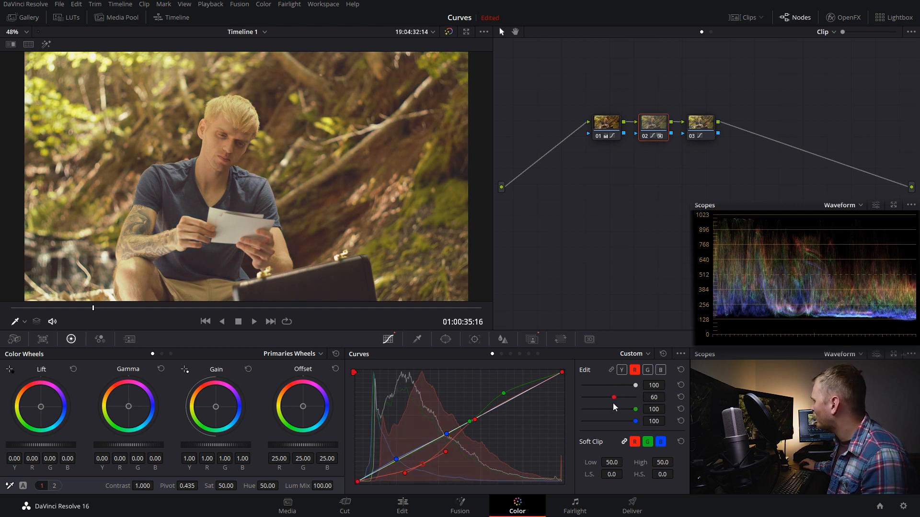
Lower node 02's red curve intensity and settle it at 87, other channels at 100.
left_click_drag(615, 397, 587, 397)
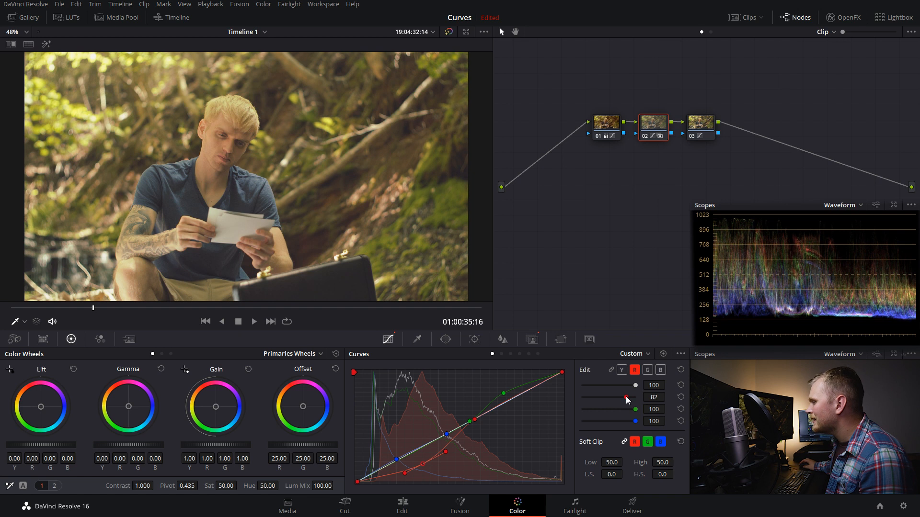
left_click_drag(623, 397, 633, 396)
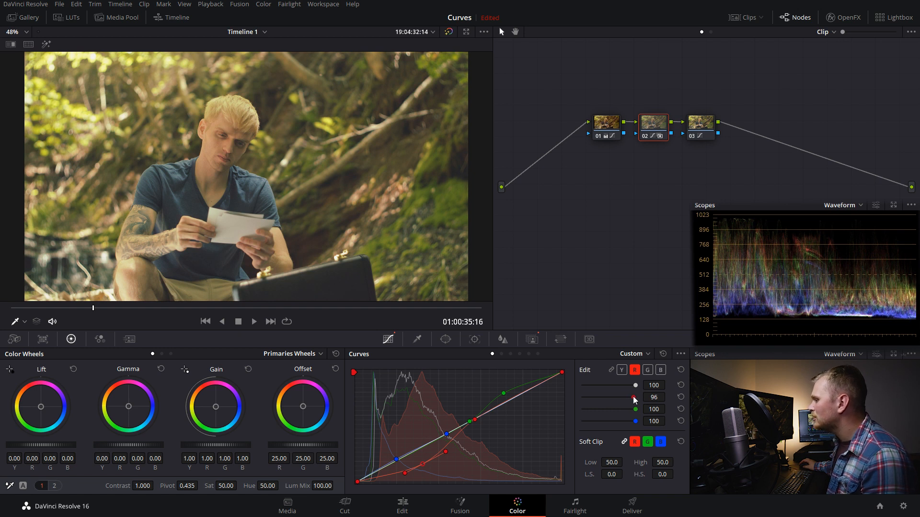
left_click_drag(633, 397, 630, 397)
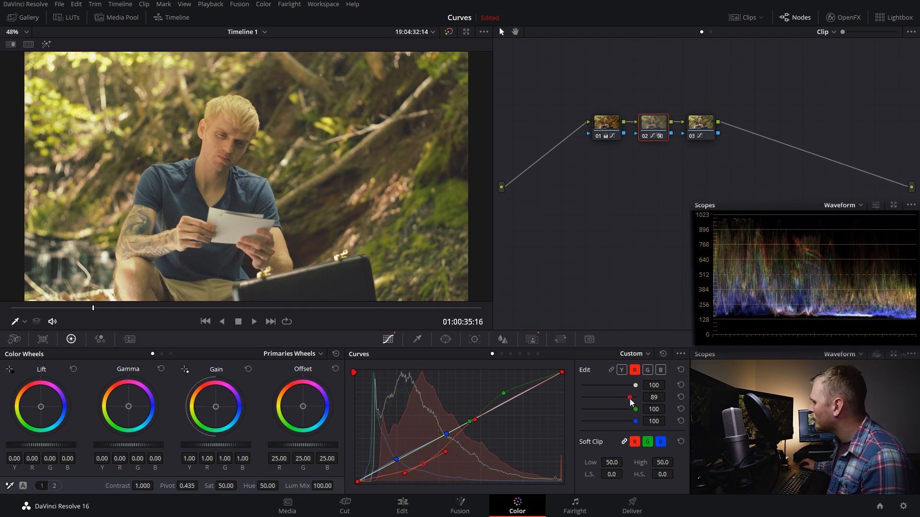
left_click_drag(631, 397, 626, 396)
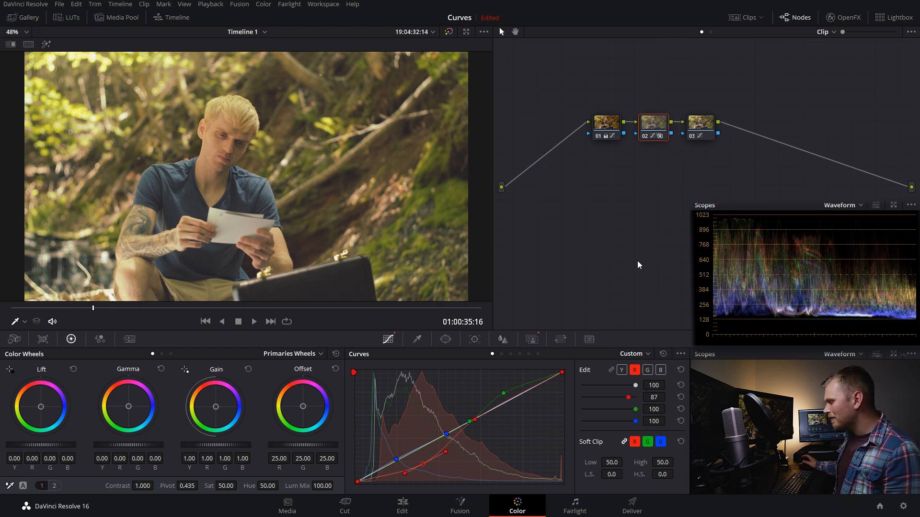
mouse_move(683, 199)
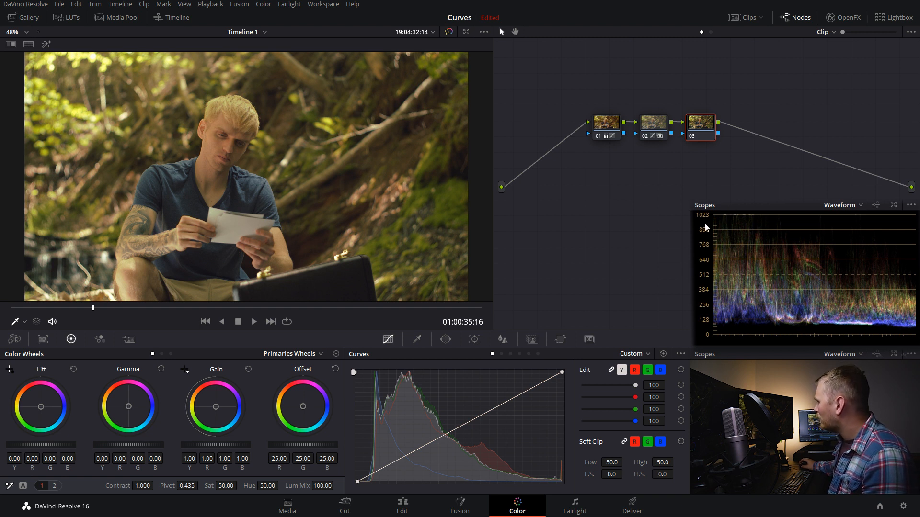
mouse_move(581, 425)
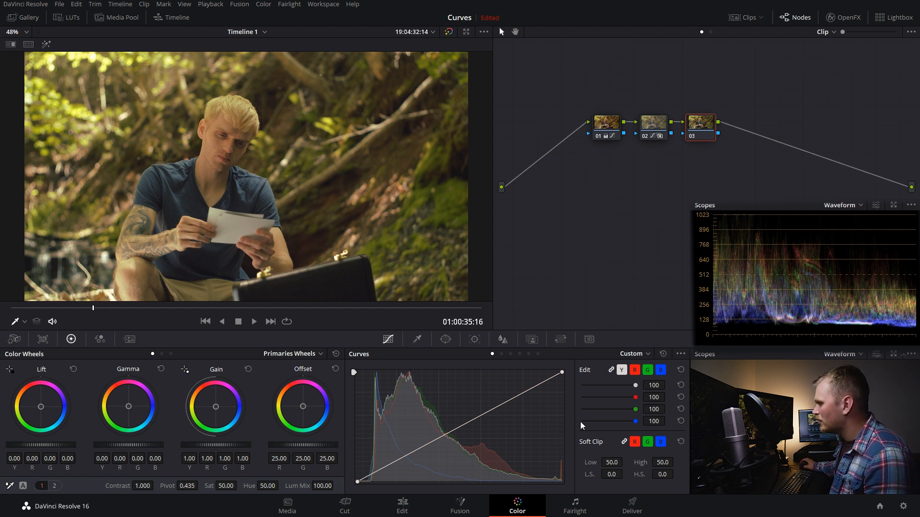